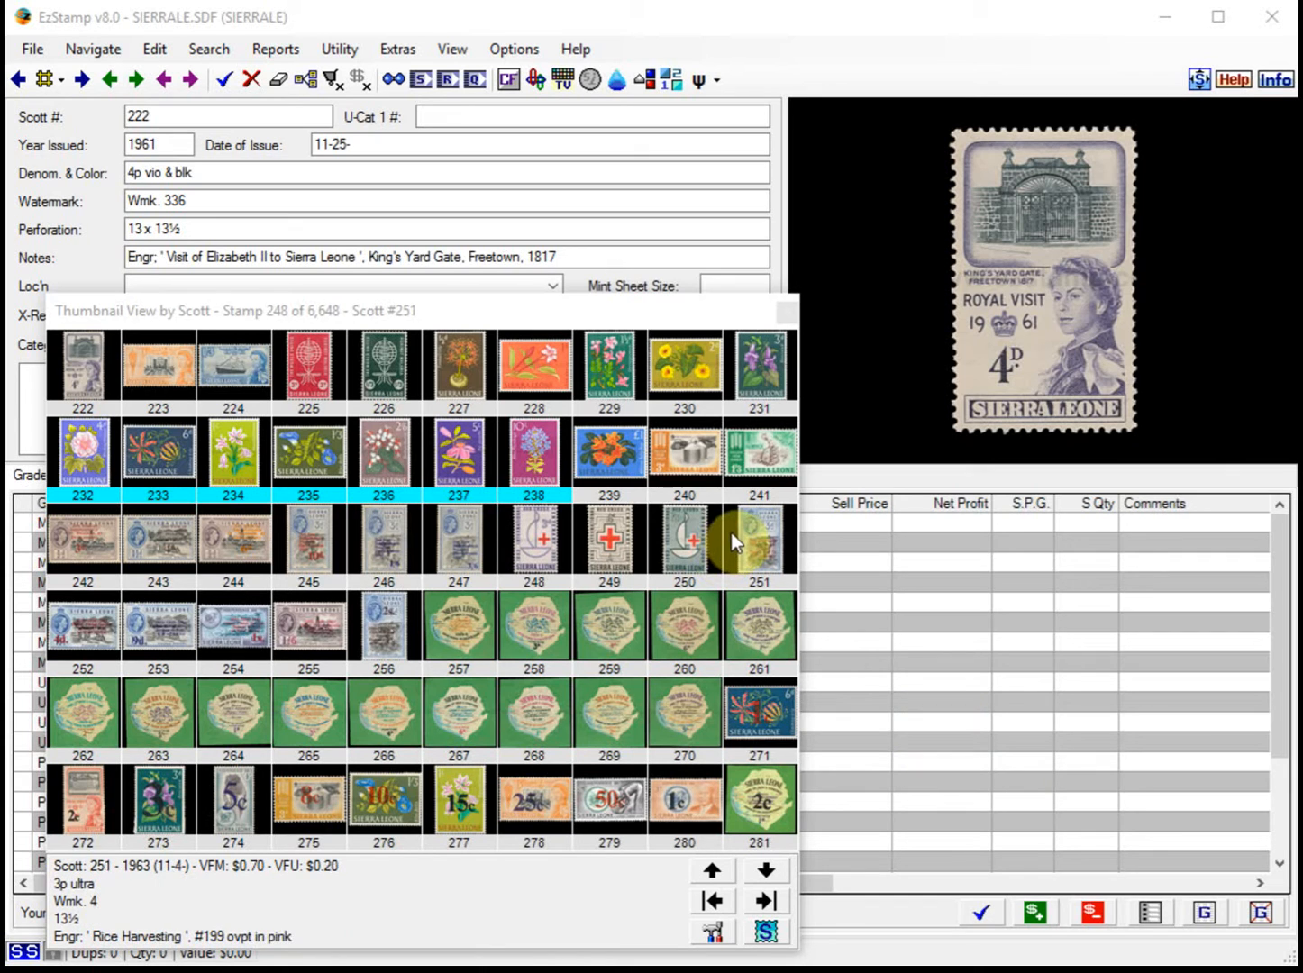
mouse_move(811, 487)
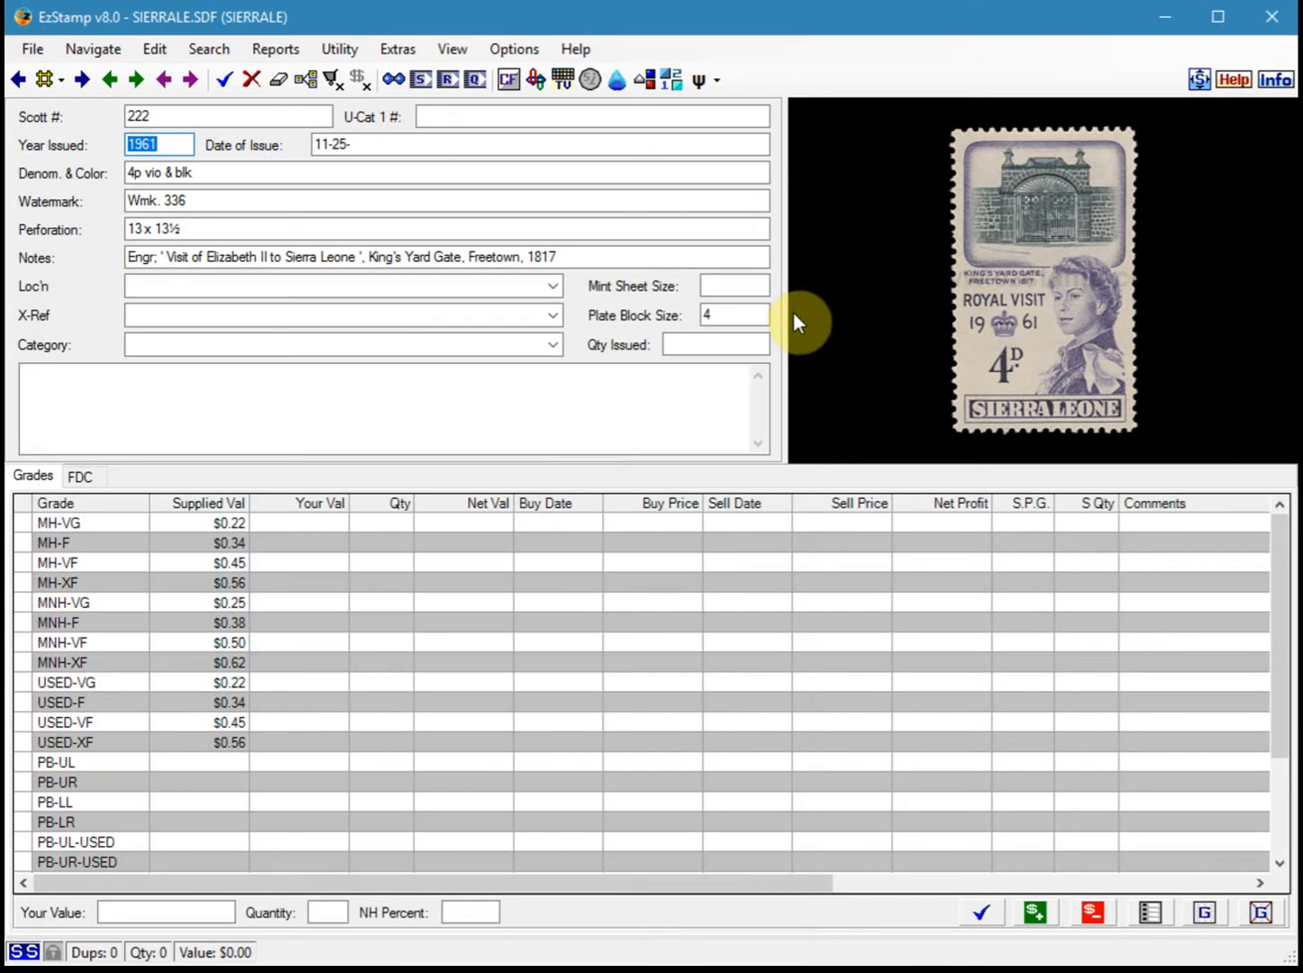
mouse_move(800, 328)
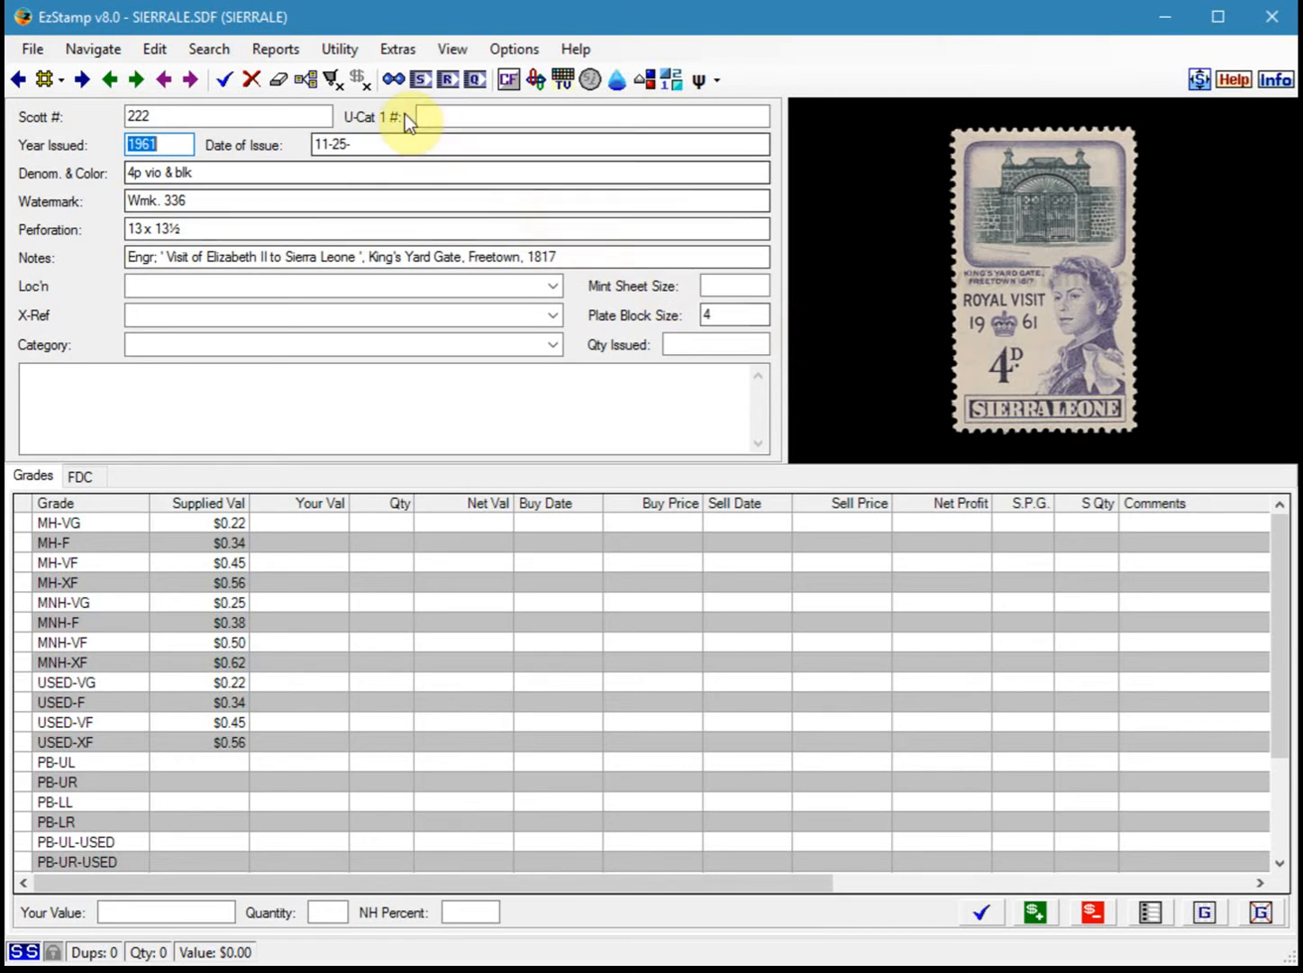
Step: Load the Default Basic Inventory supplied profile in the Report Profile Editor
click(276, 48)
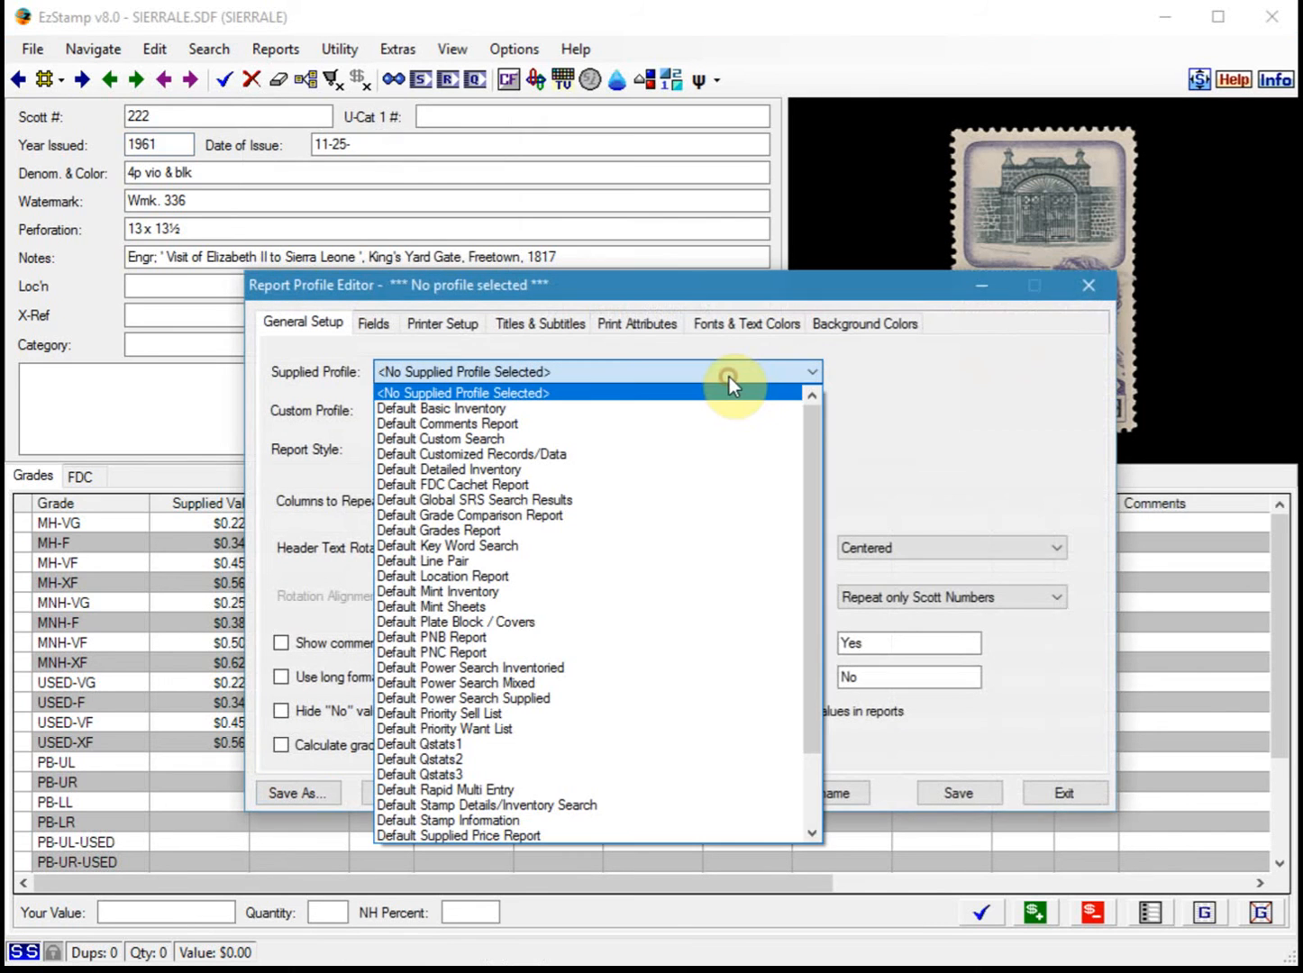
click(441, 407)
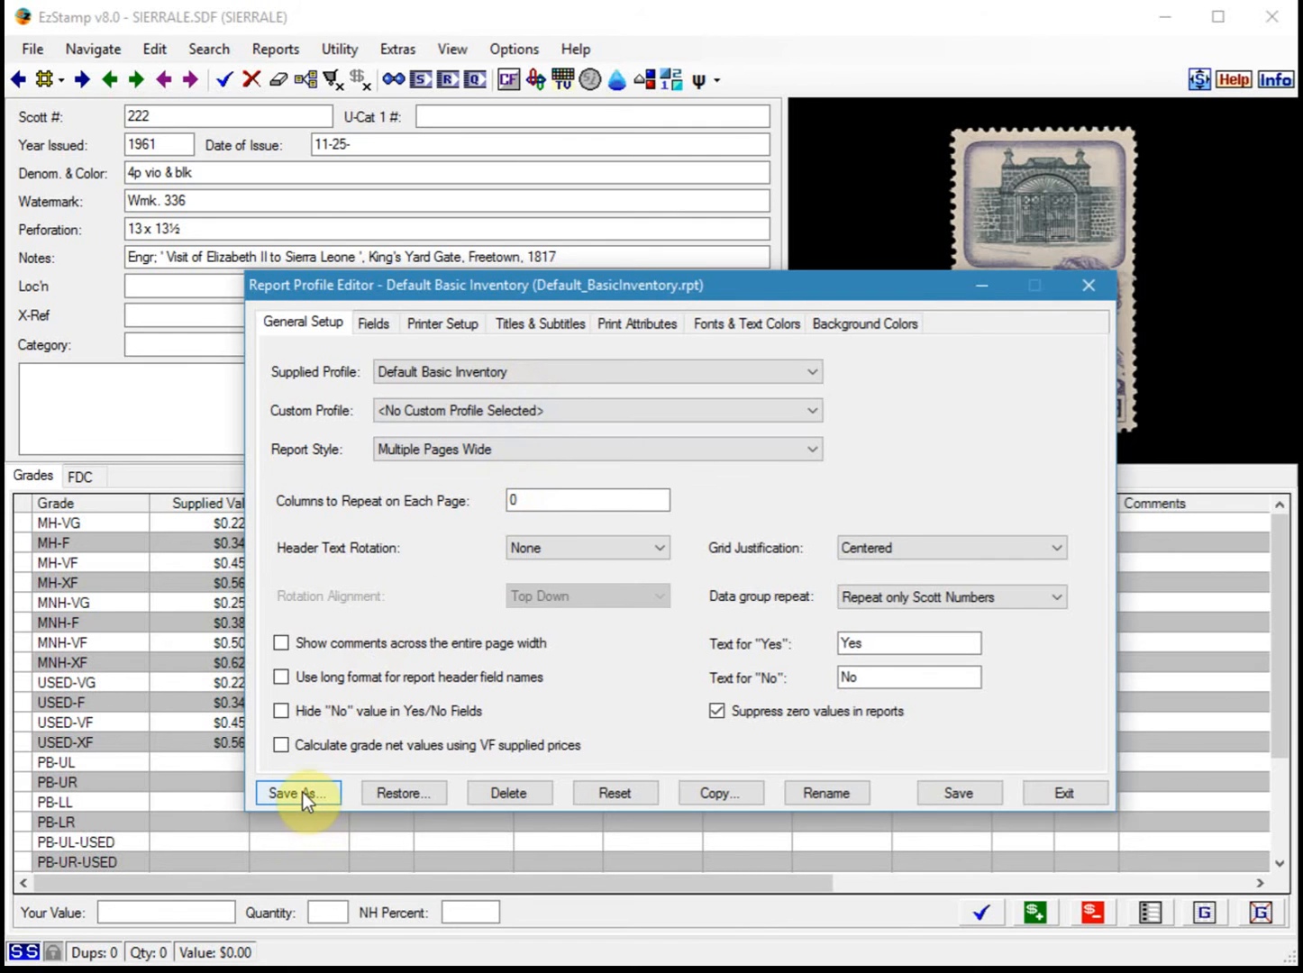
Step: Name the profile copy MY_BasicInventory+Pics.rpt with description 'My Basic Inventory + Pics'
click(297, 793)
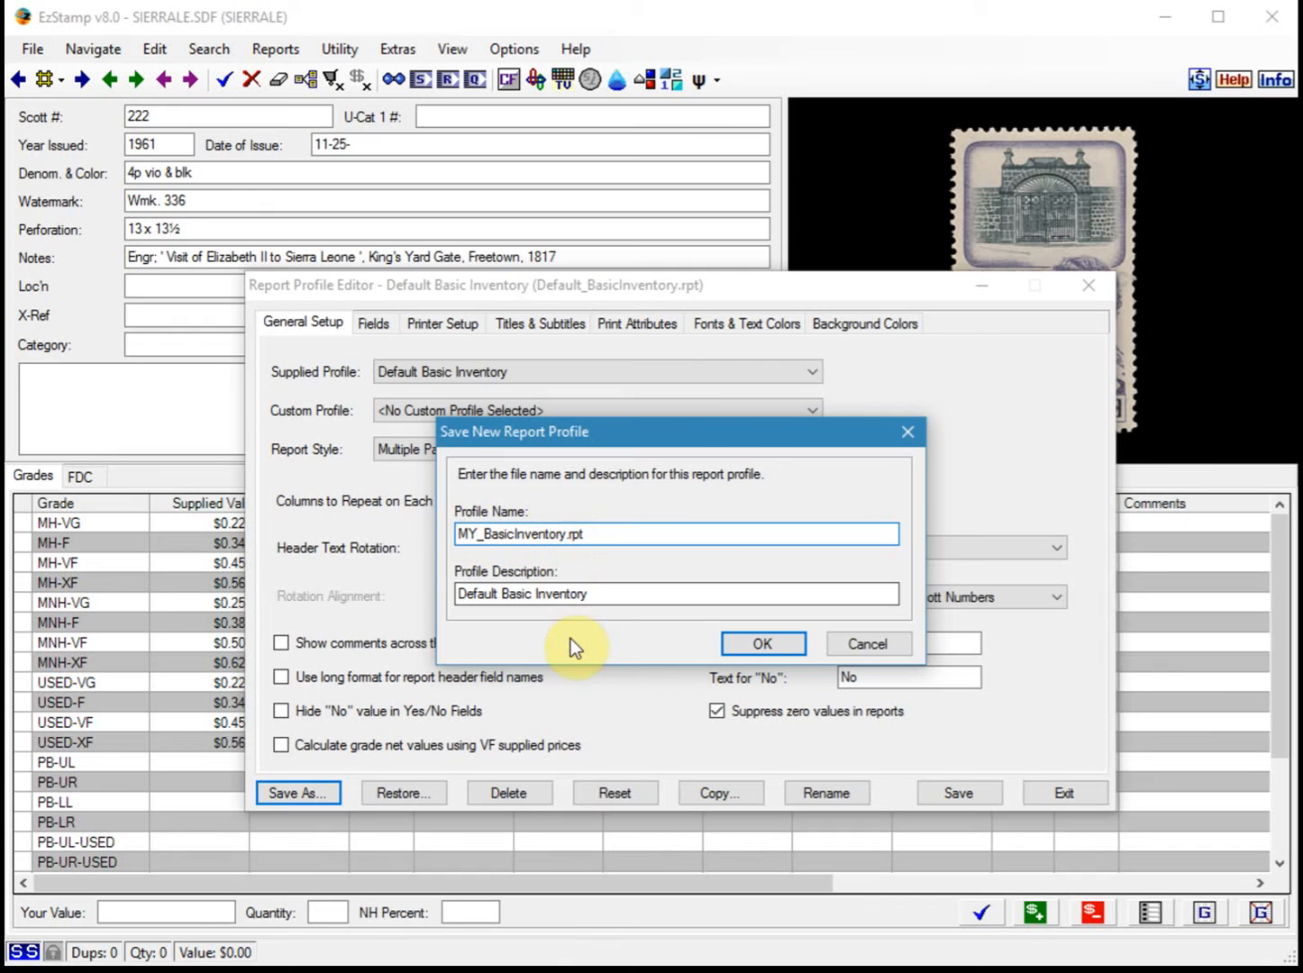
text(+Pics)
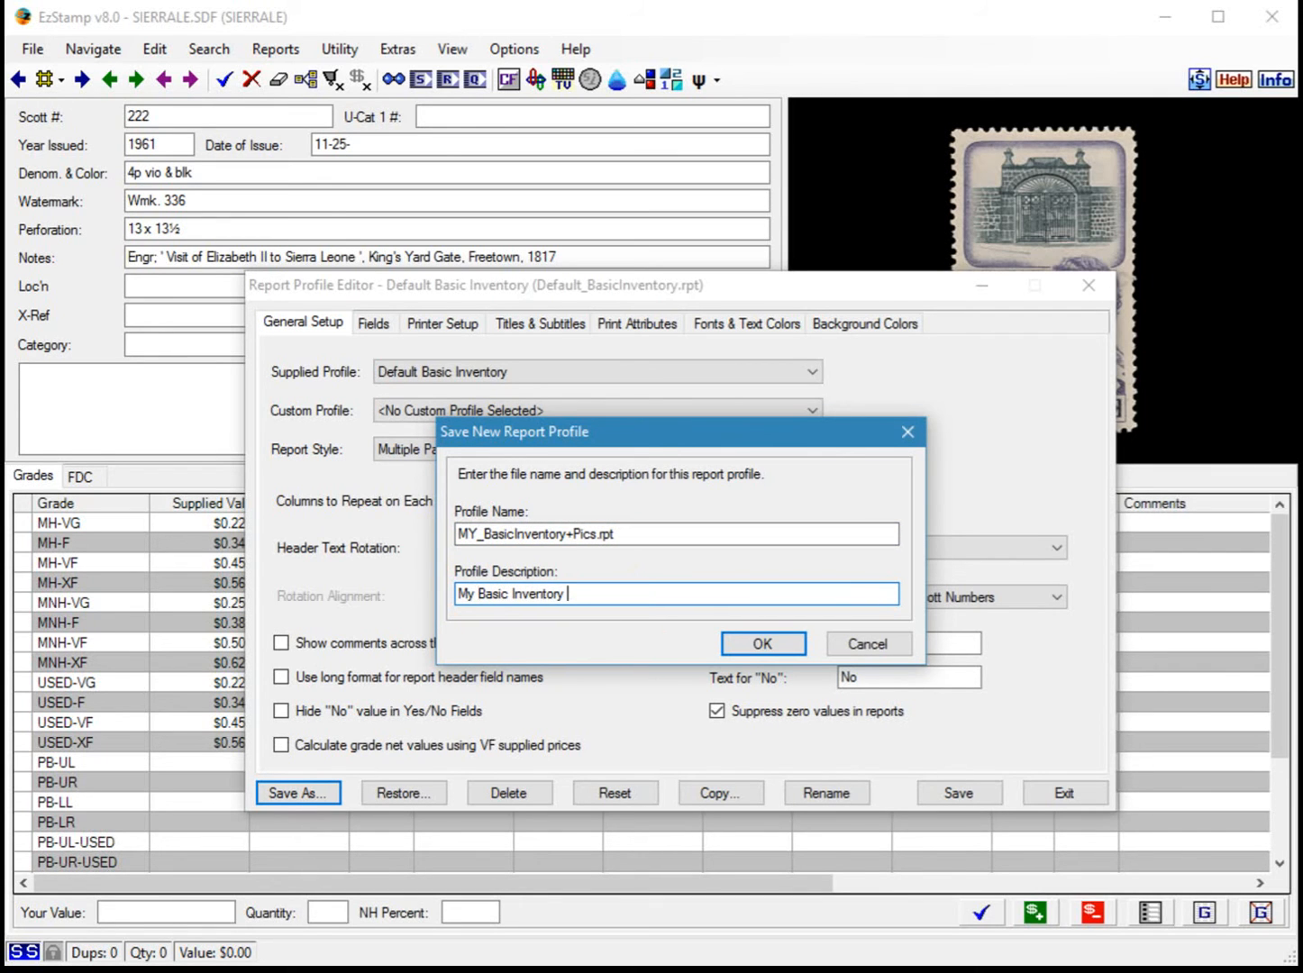
text(+ Pics)
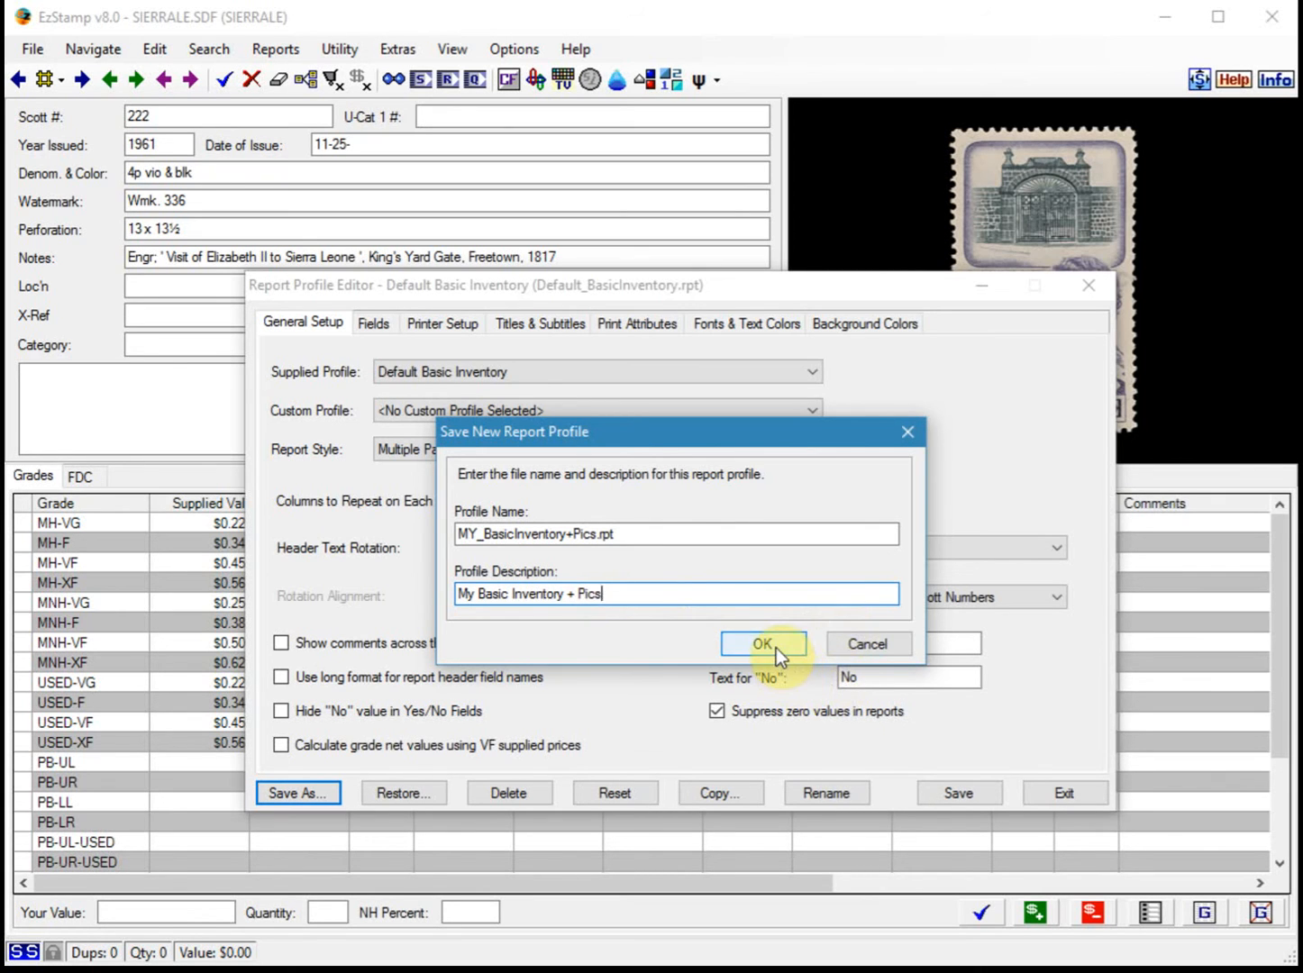
Step: Confirm the MY_BasicInventory+Pics profile and add Image 1 as its ninth report field
click(762, 643)
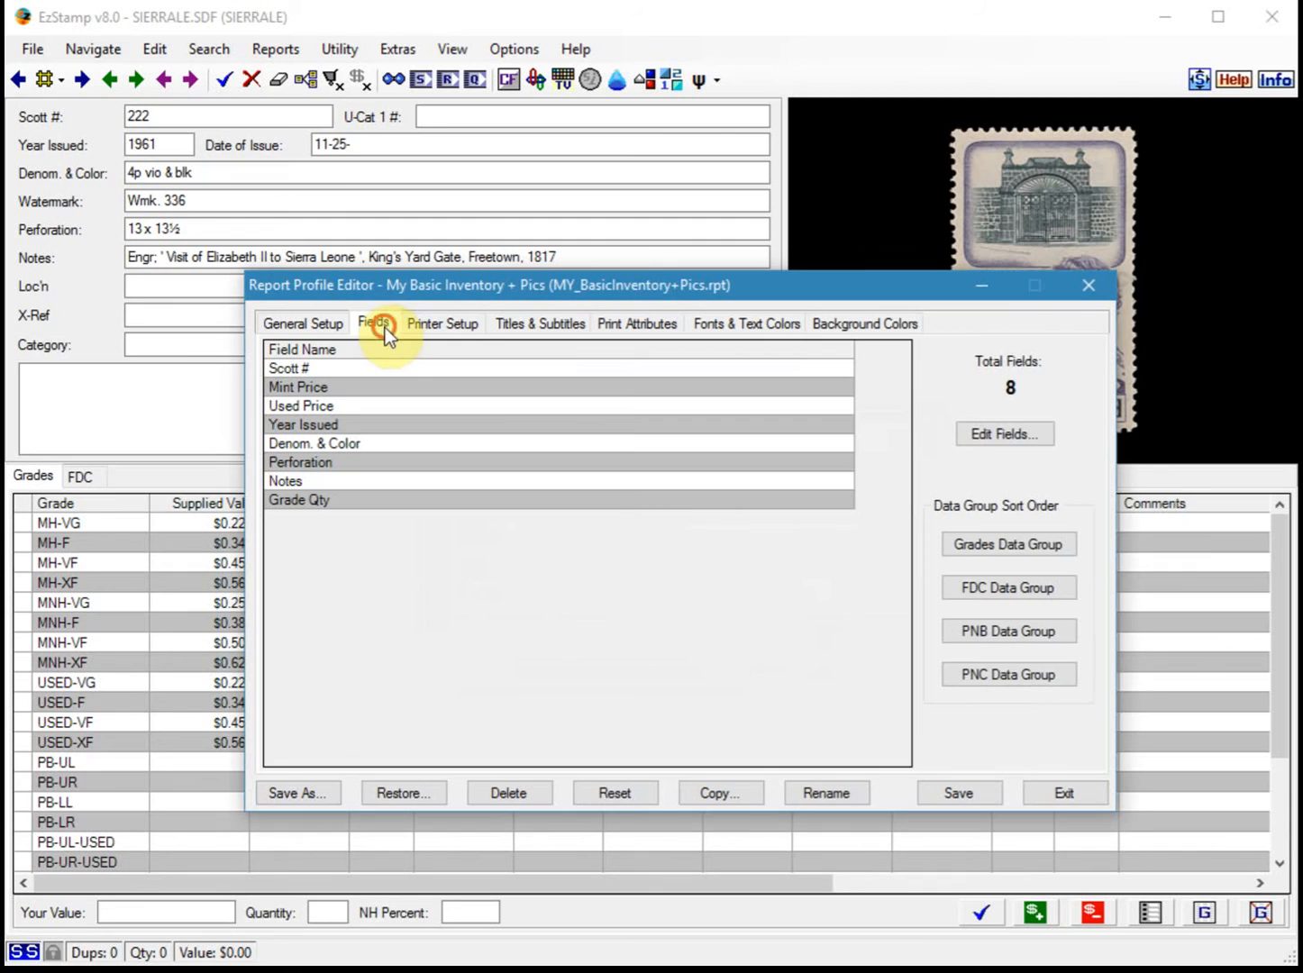
mouse_move(500, 493)
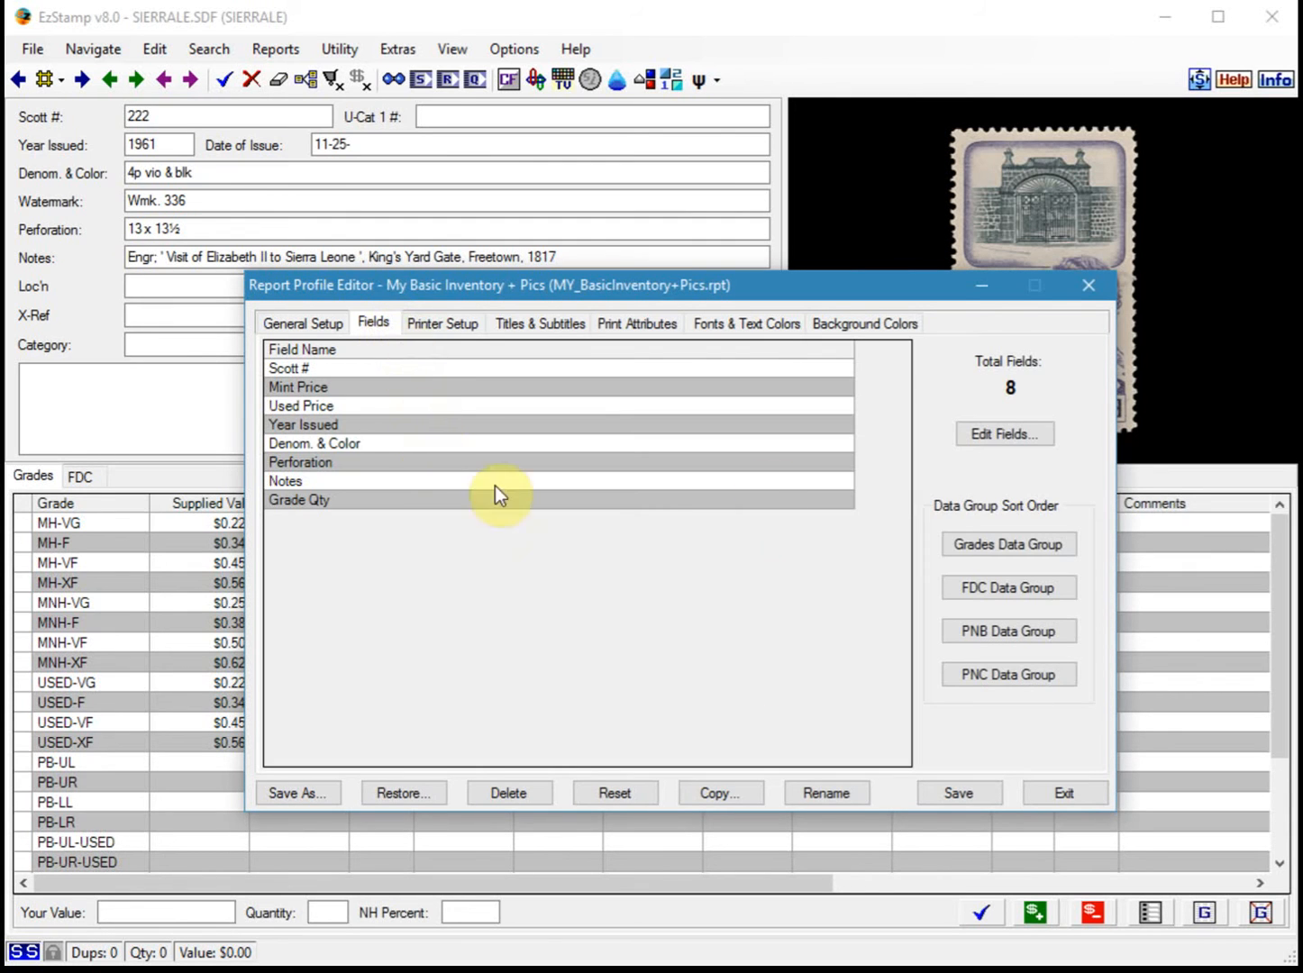
click(1004, 434)
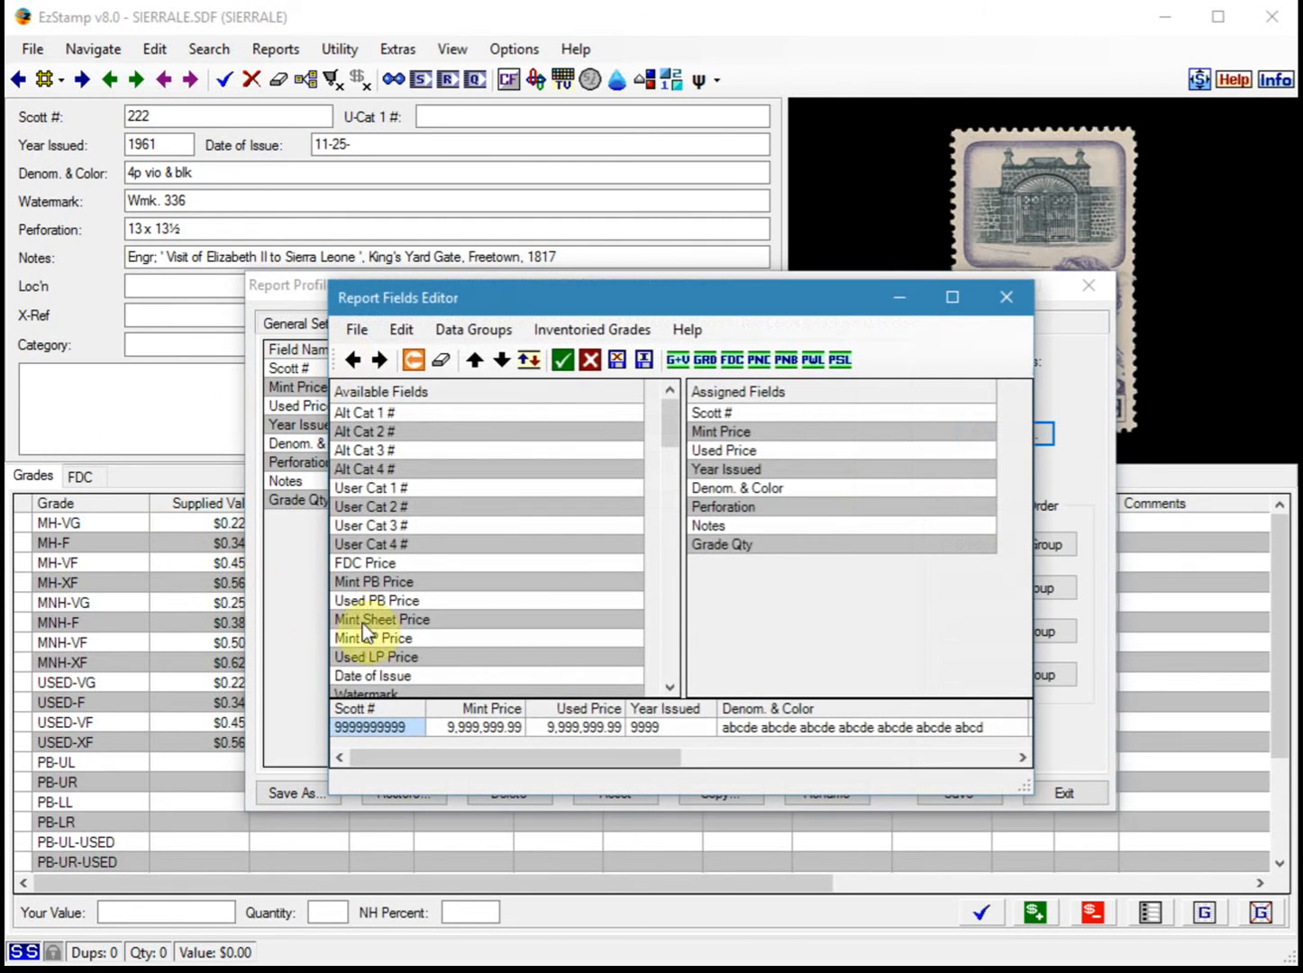
scroll(down, 3)
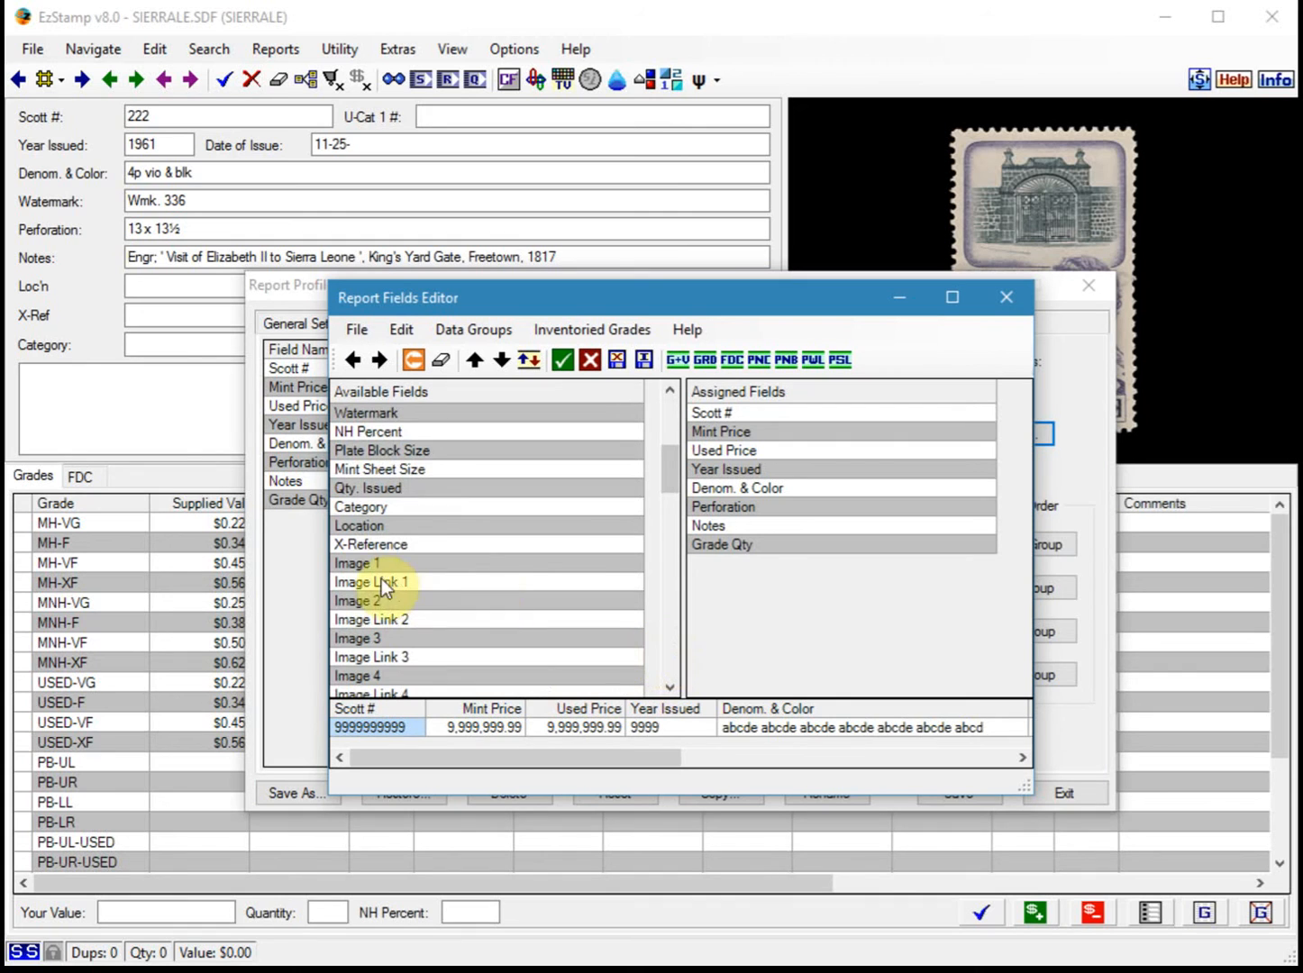
double_click(357, 562)
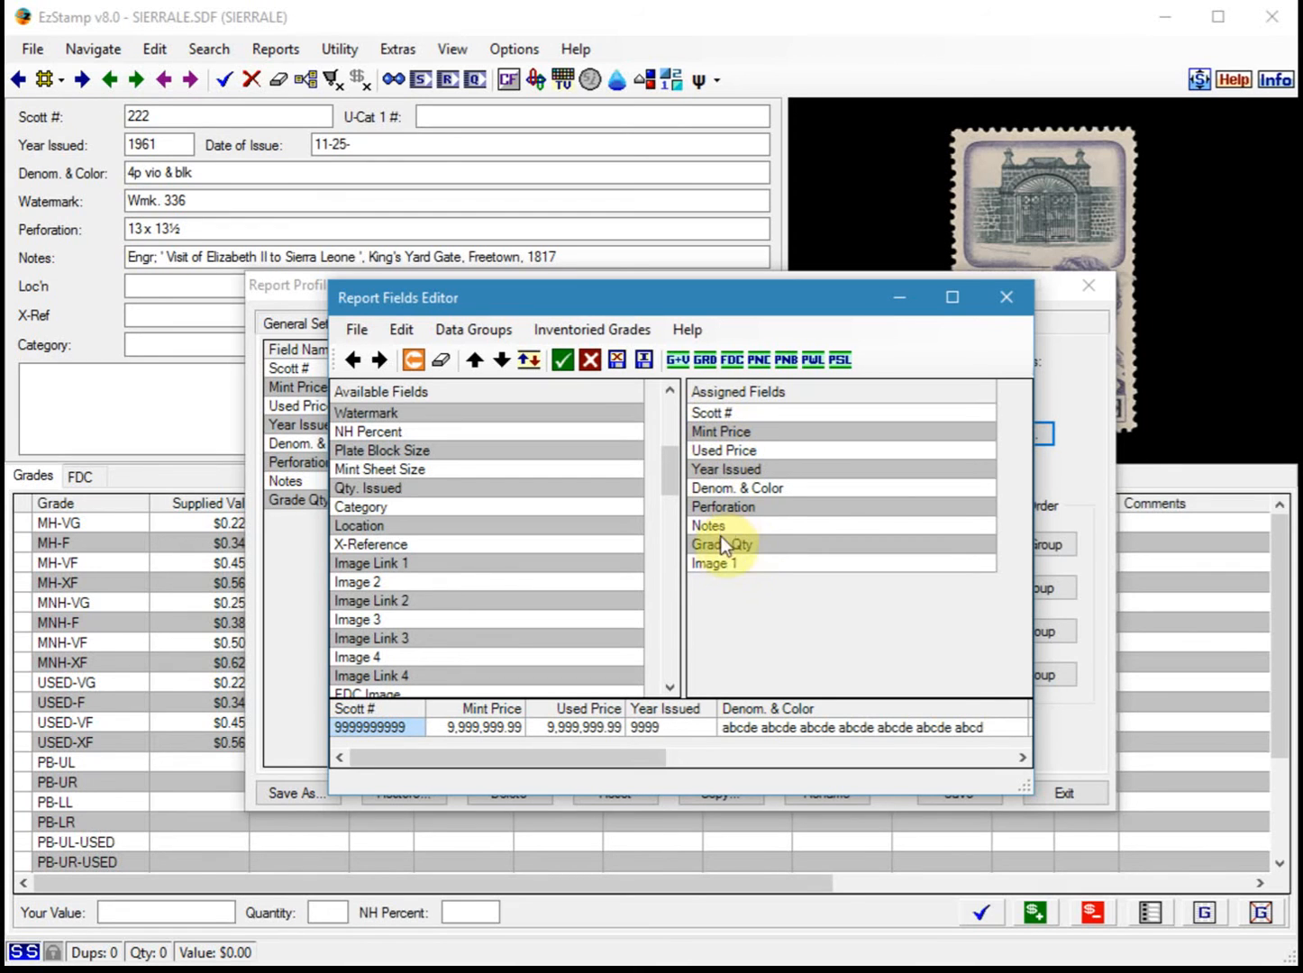
click(714, 563)
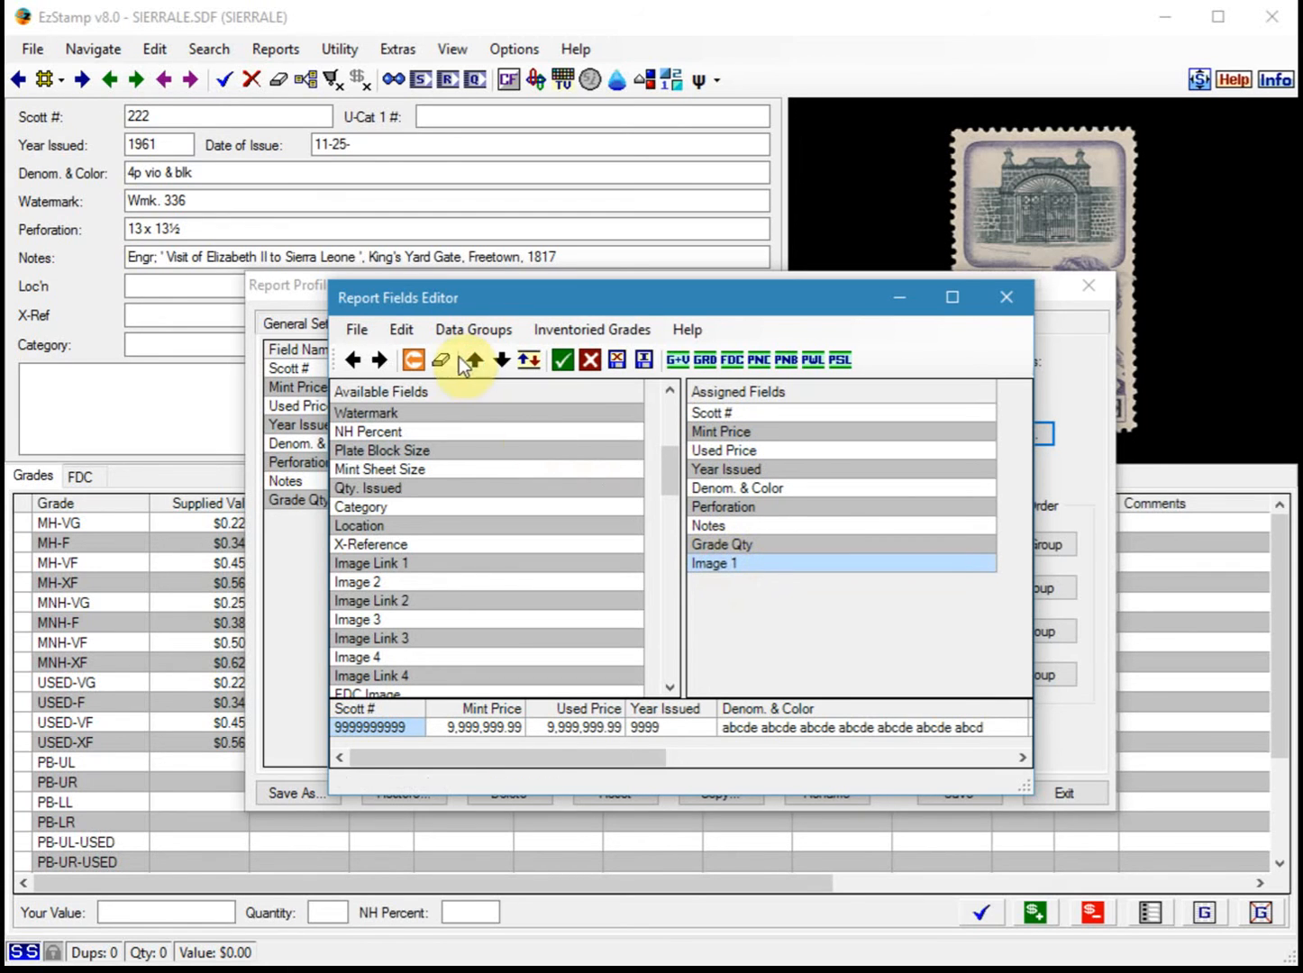
click(475, 359)
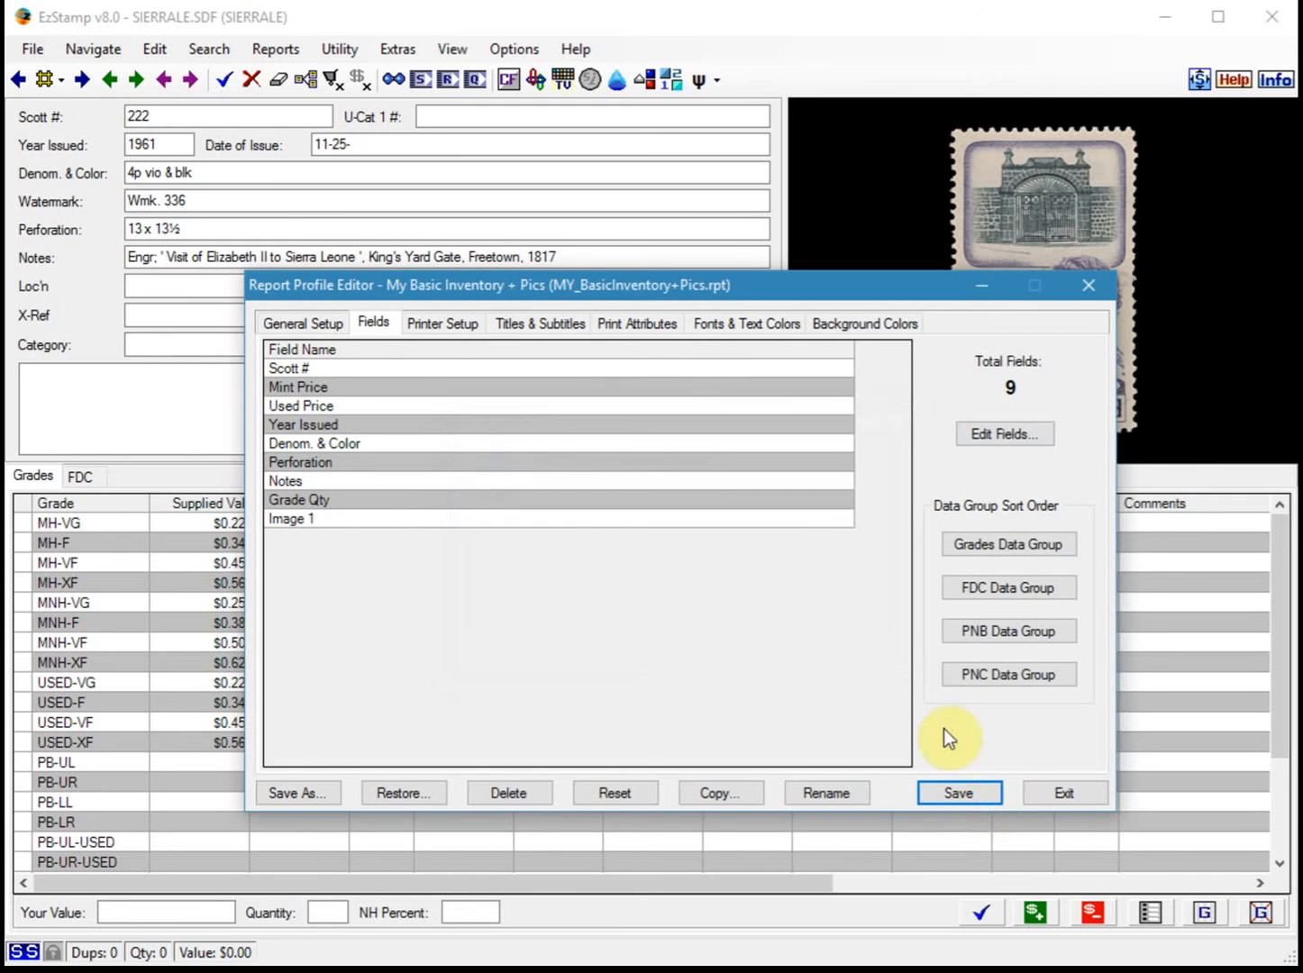
Step: Save the profile and set up a Basic Inventory report using My Basic Inventory + Pics
click(276, 48)
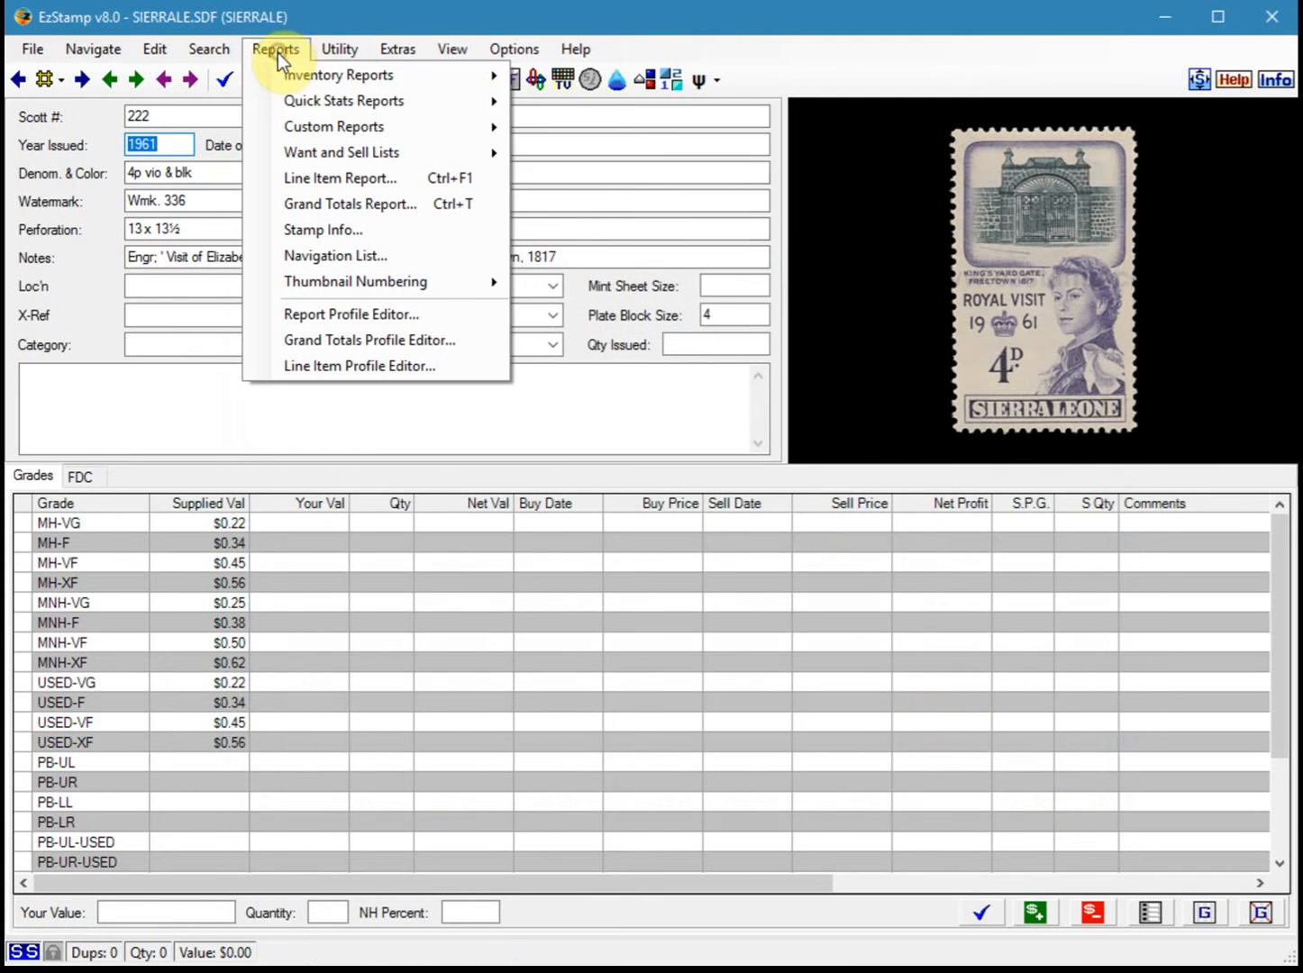
click(339, 75)
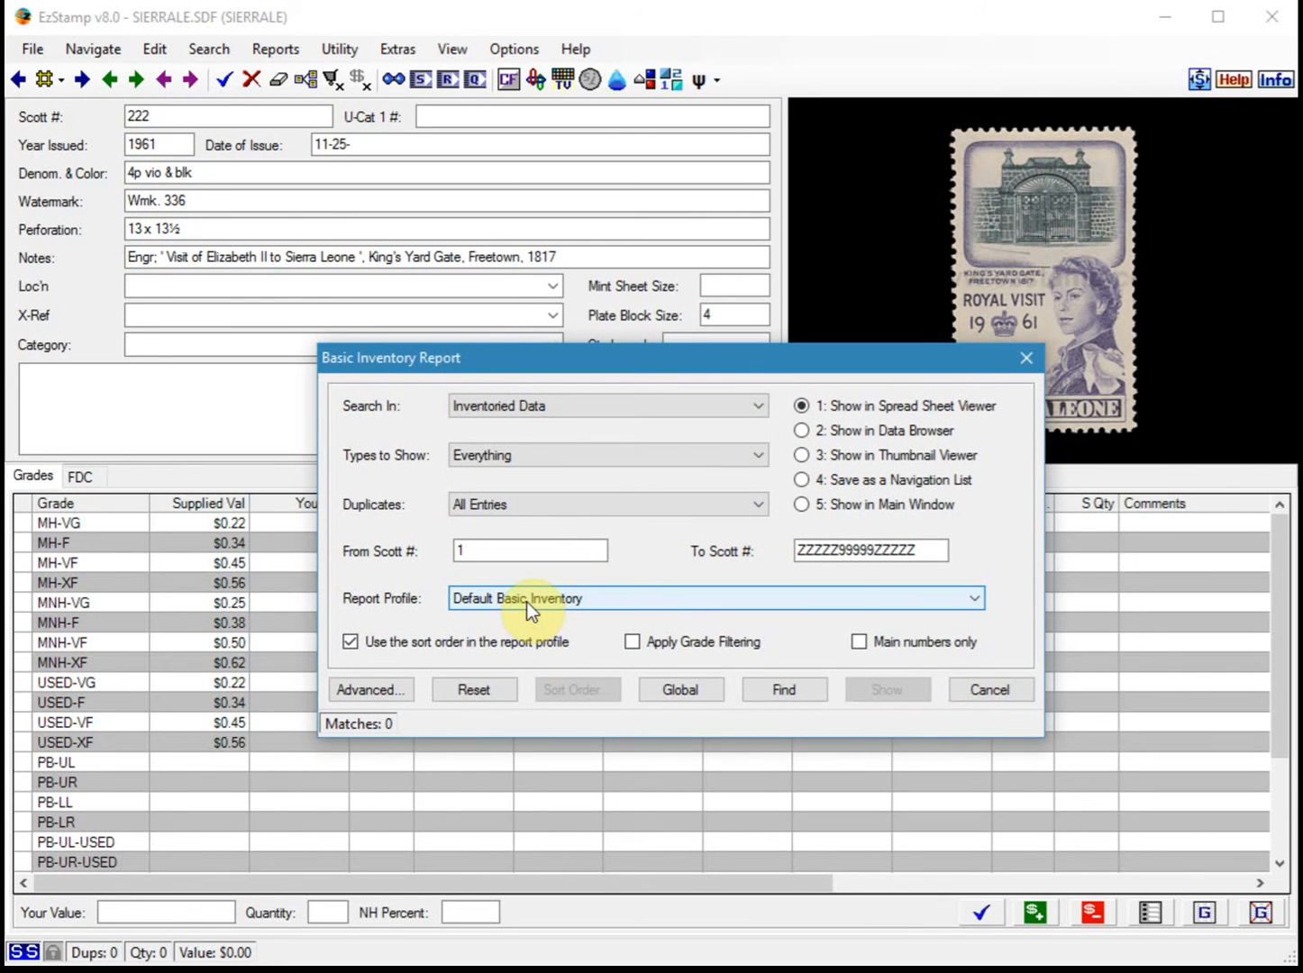
click(972, 598)
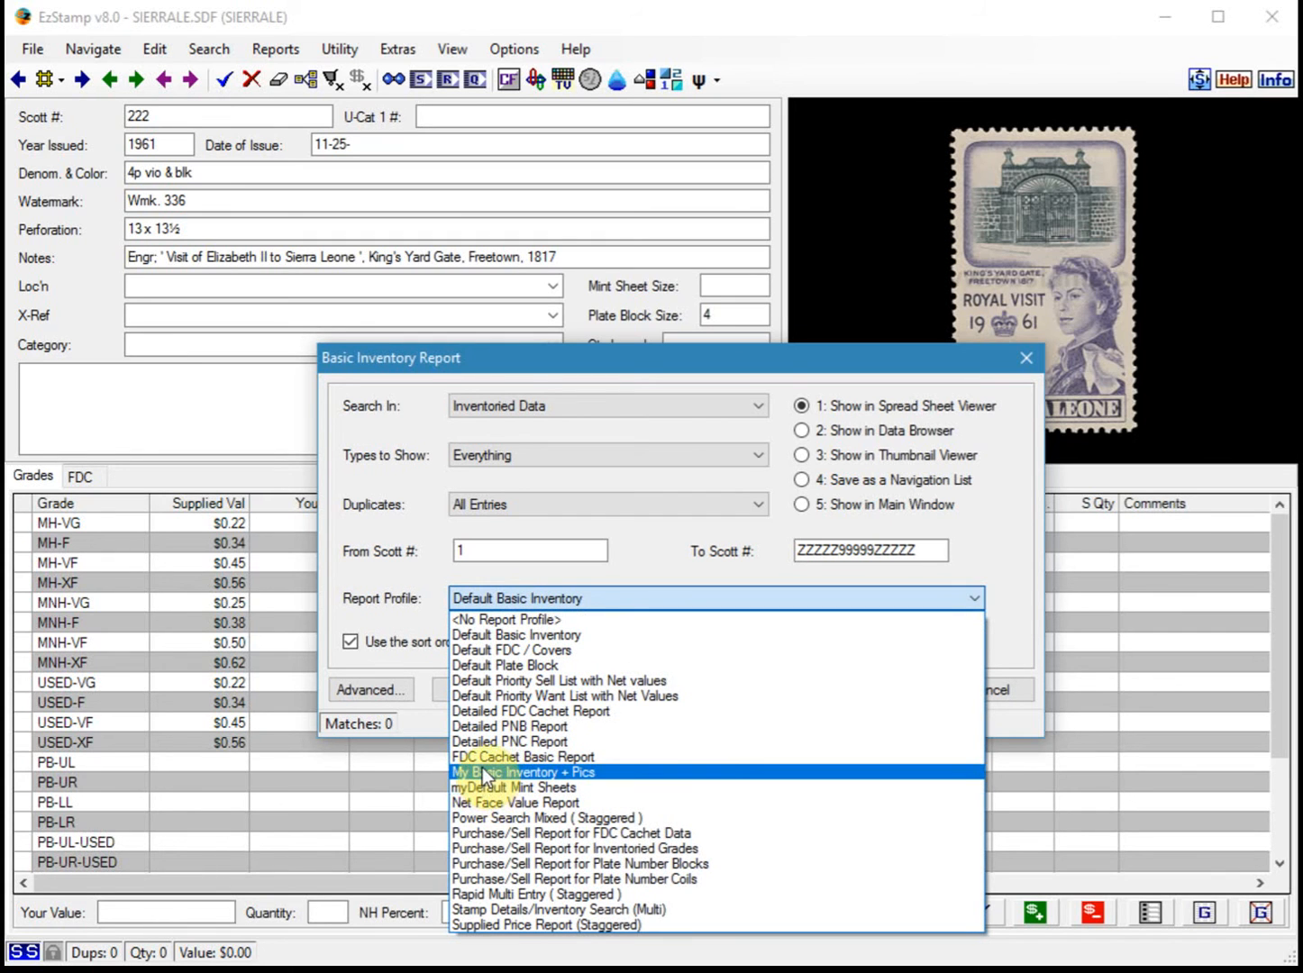
click(525, 772)
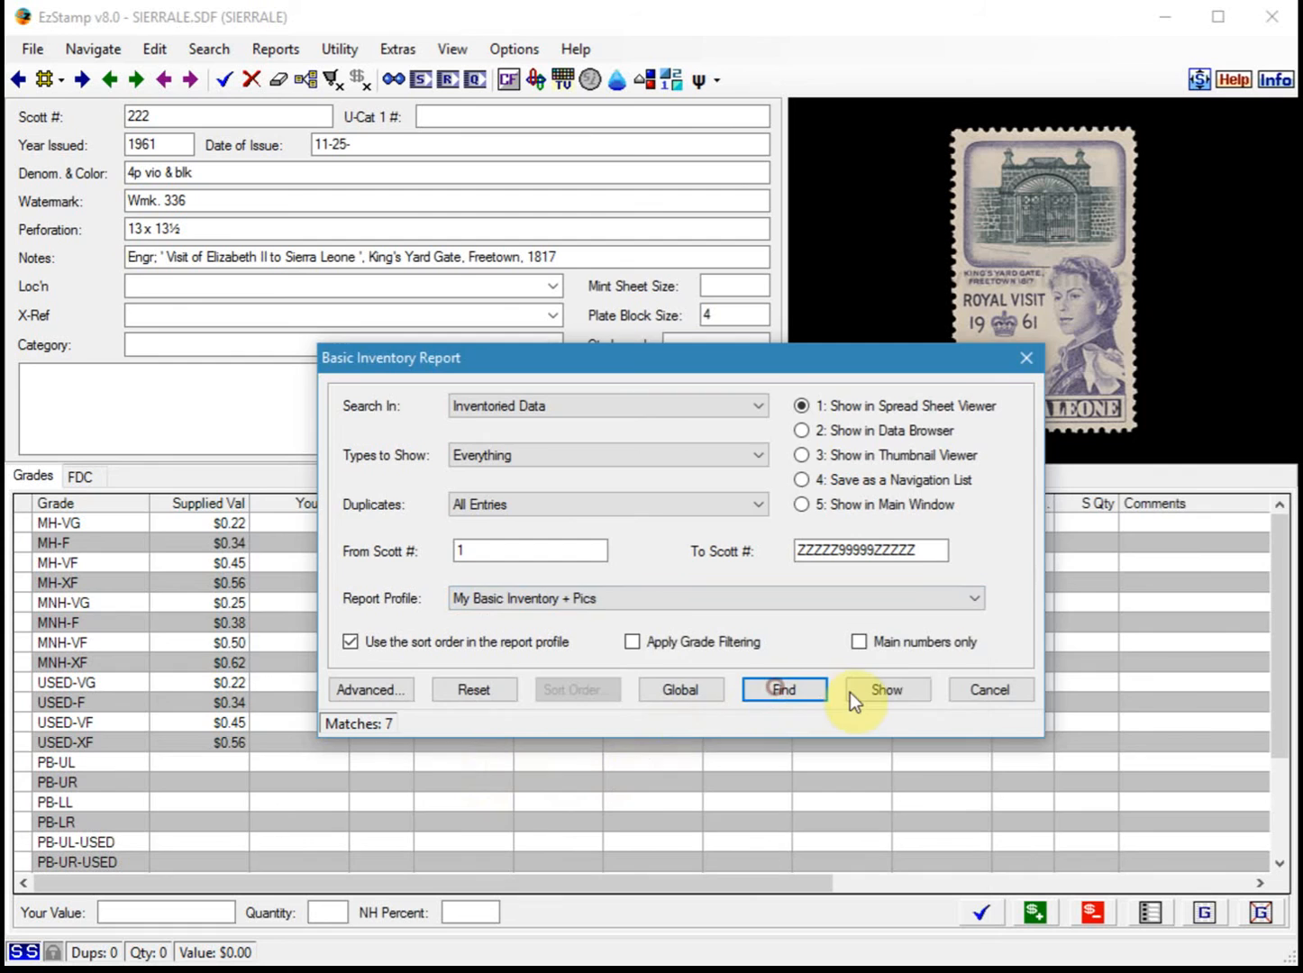
Step: Show the 7 found stamps in the Spread Sheet Viewer with Image 1 thumbnails
click(886, 689)
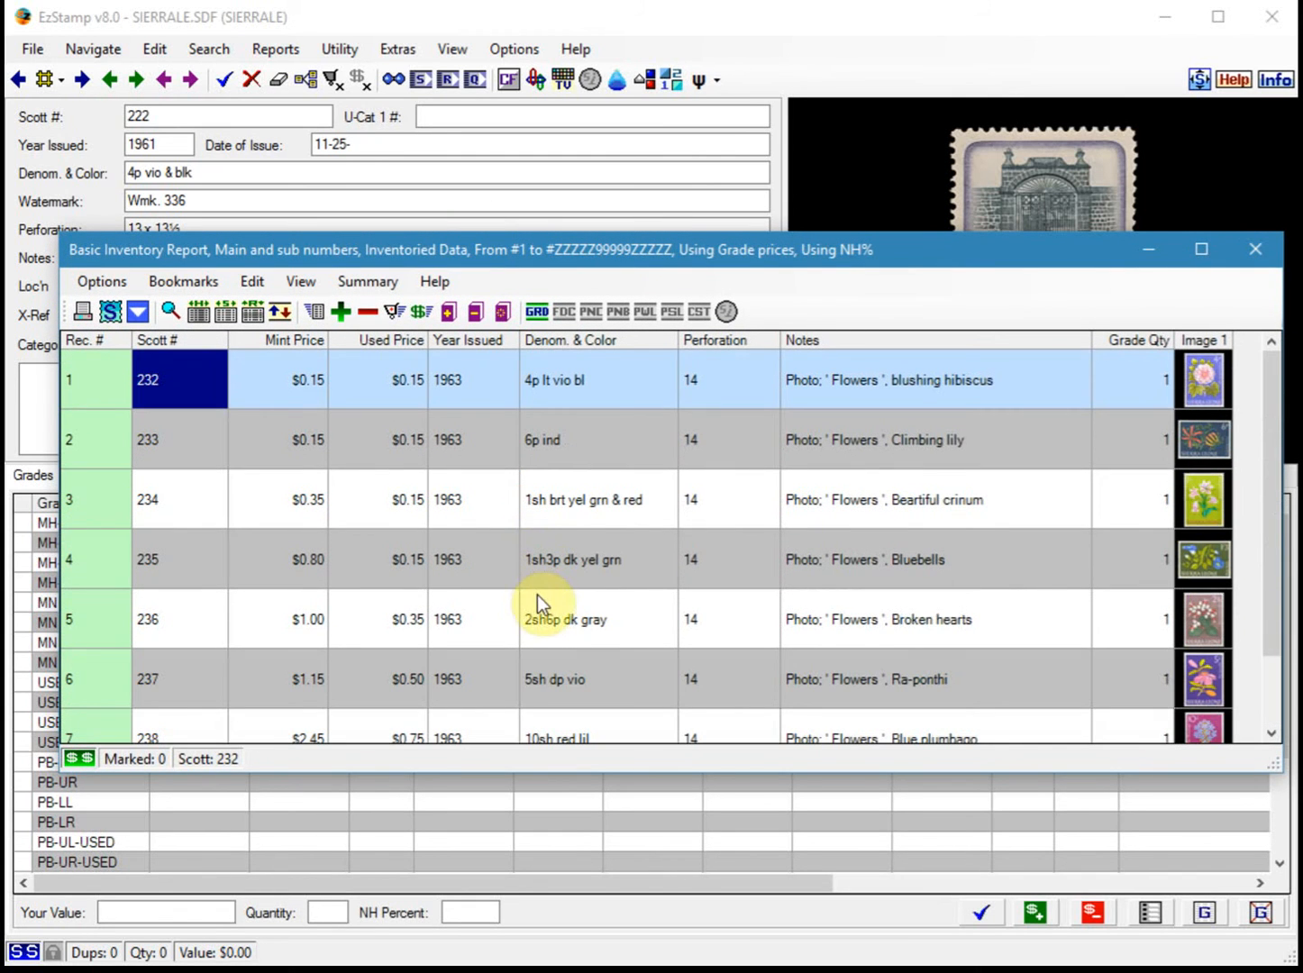
mouse_move(518, 626)
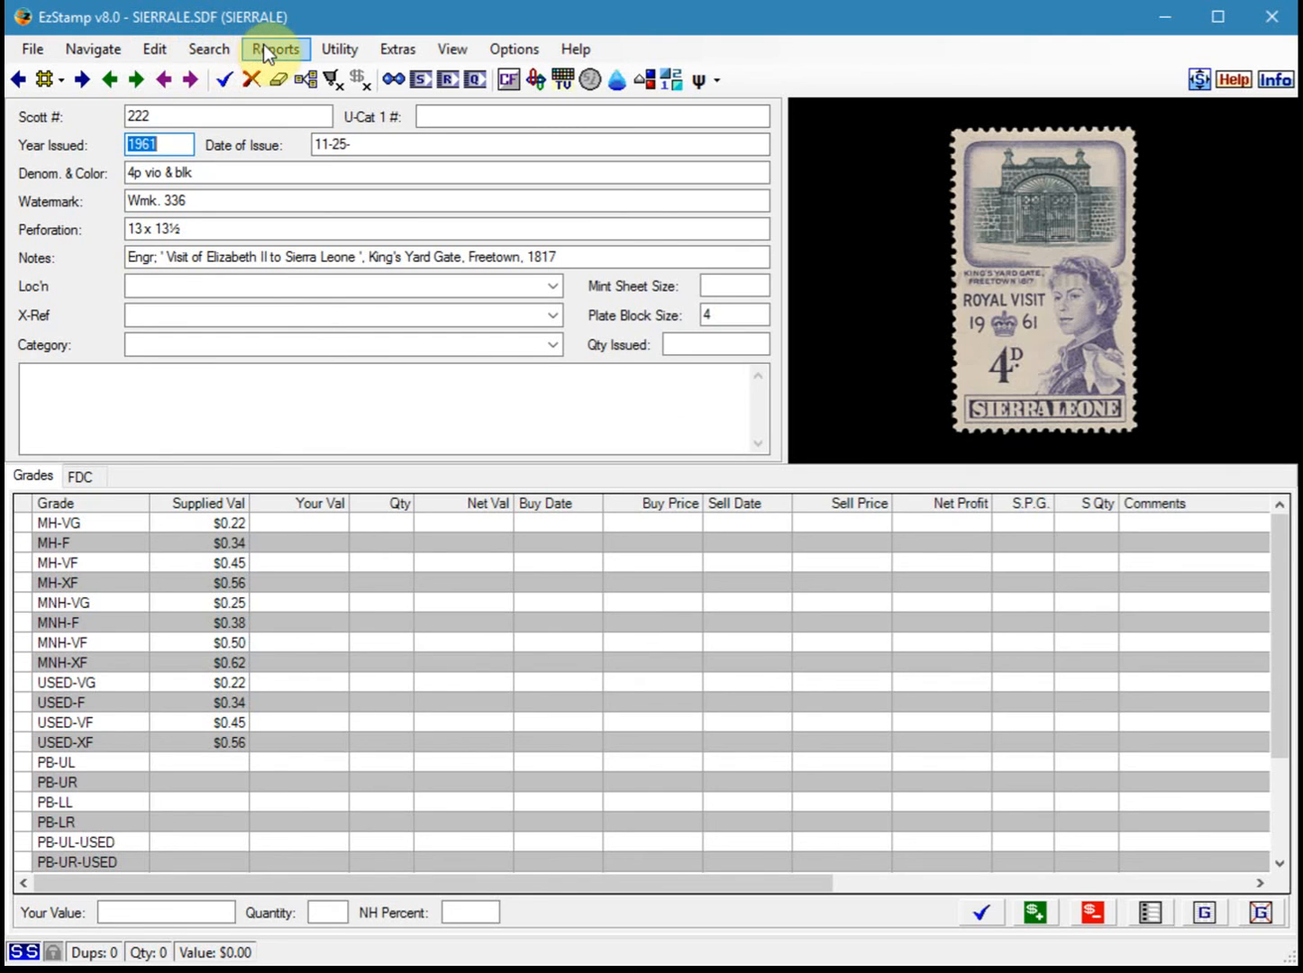
Step: Reopen the Report Profile Editor and load the Default Qstats1 supplied profile
click(275, 49)
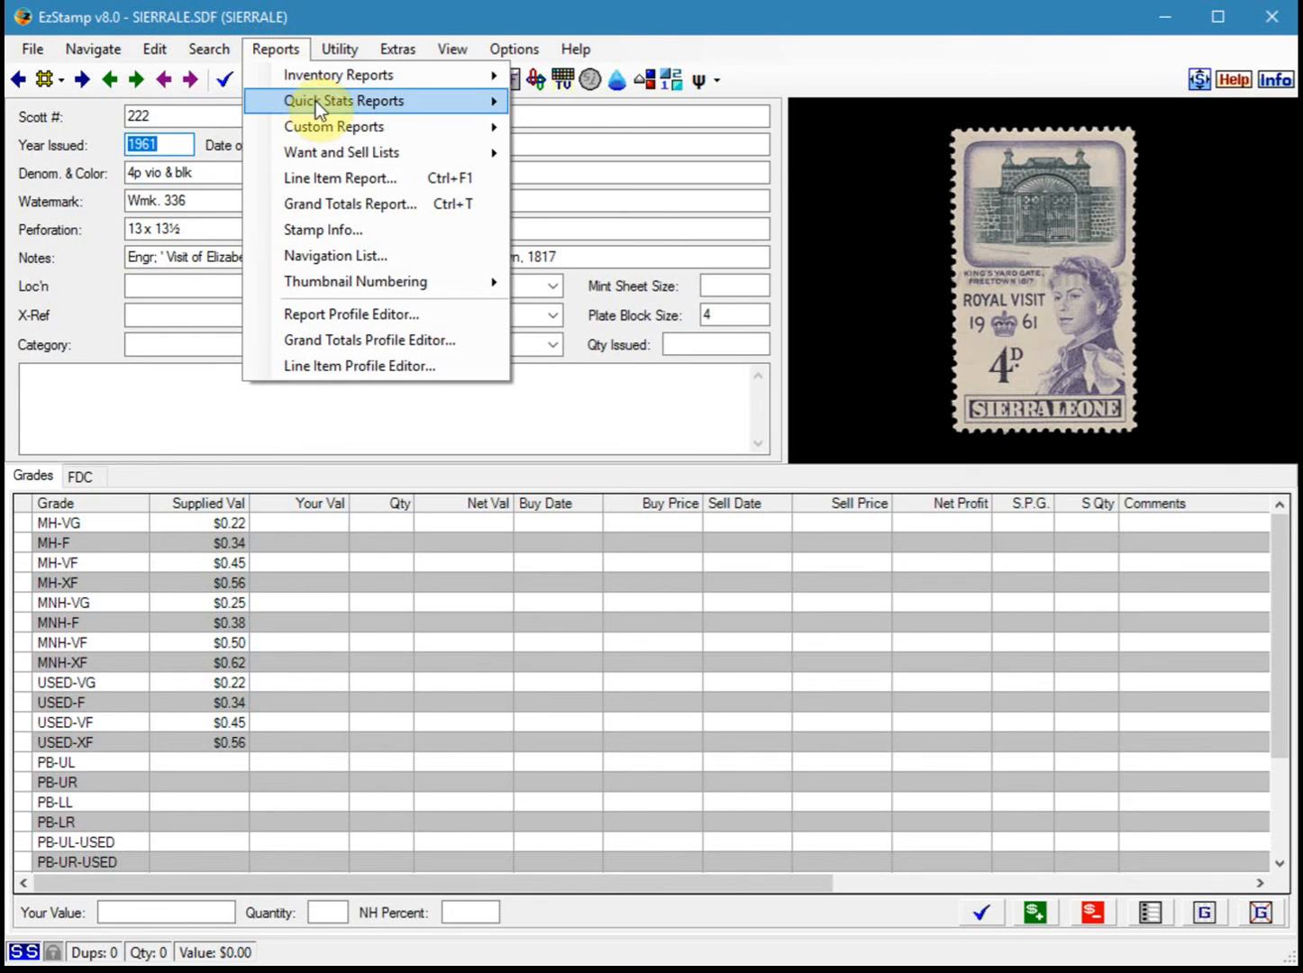
mouse_move(345, 100)
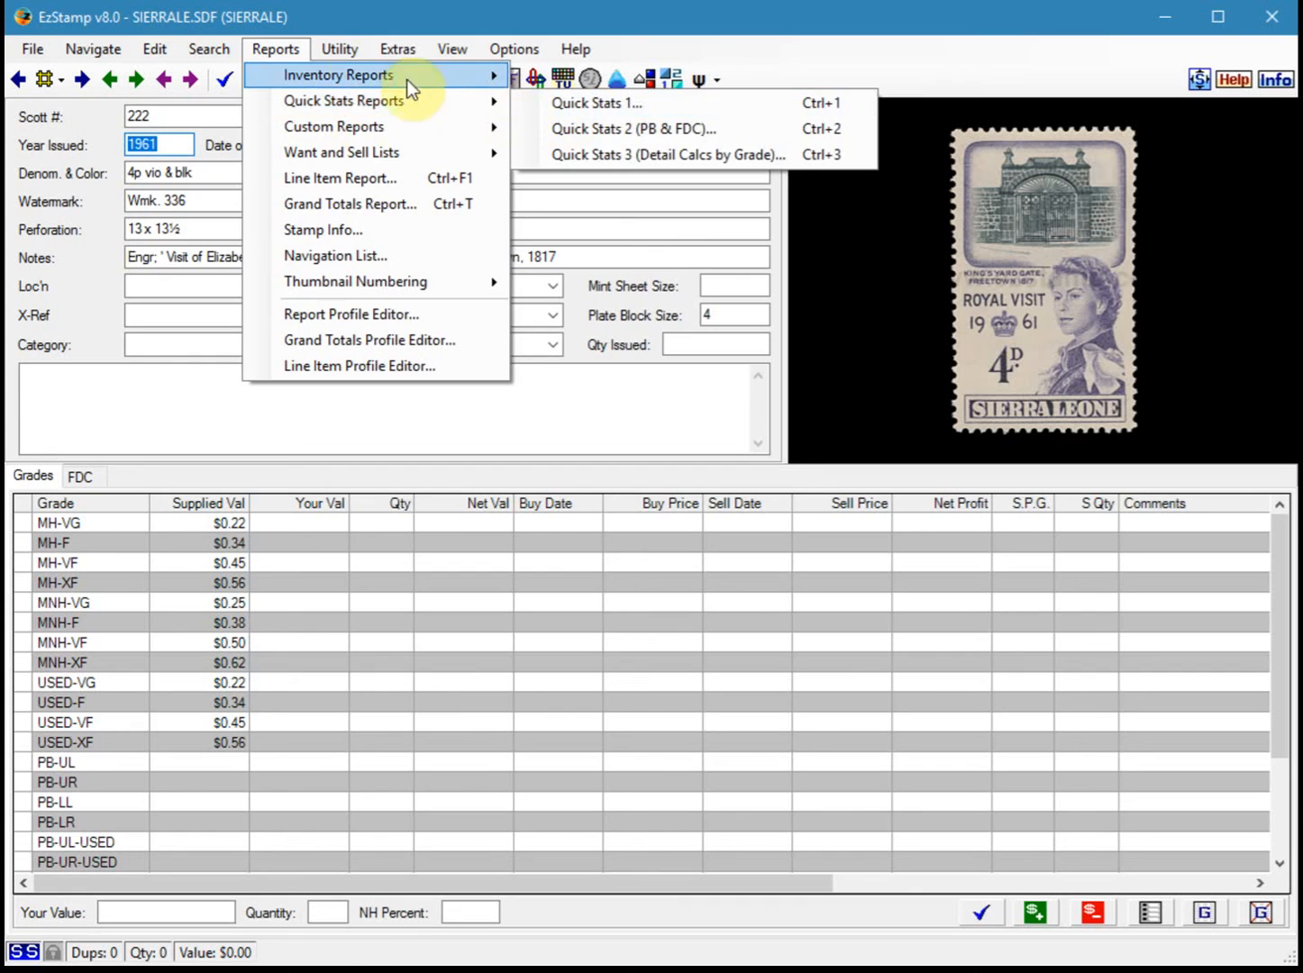
mouse_move(350, 313)
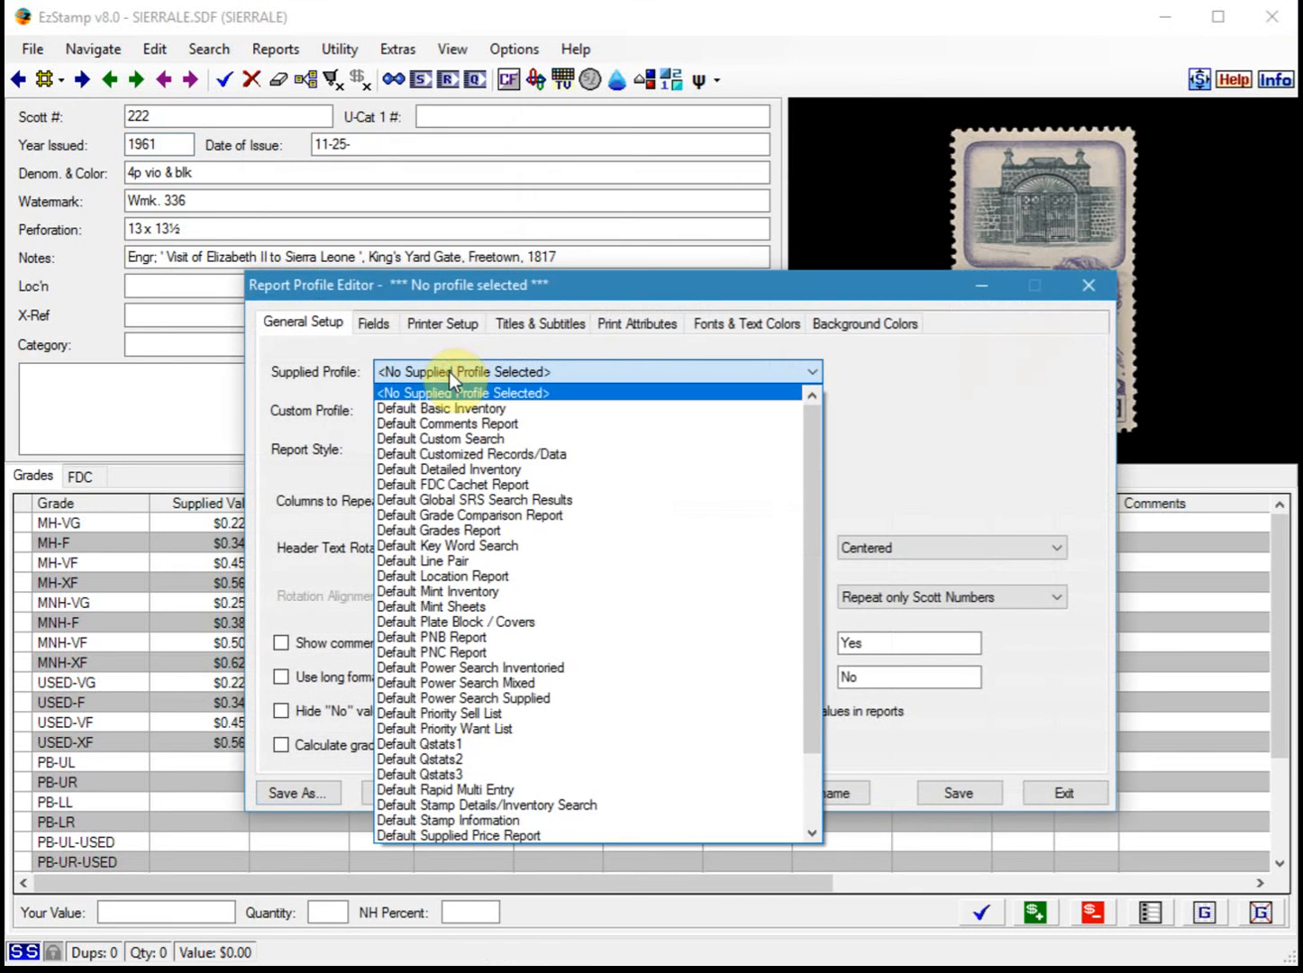
mouse_move(445, 728)
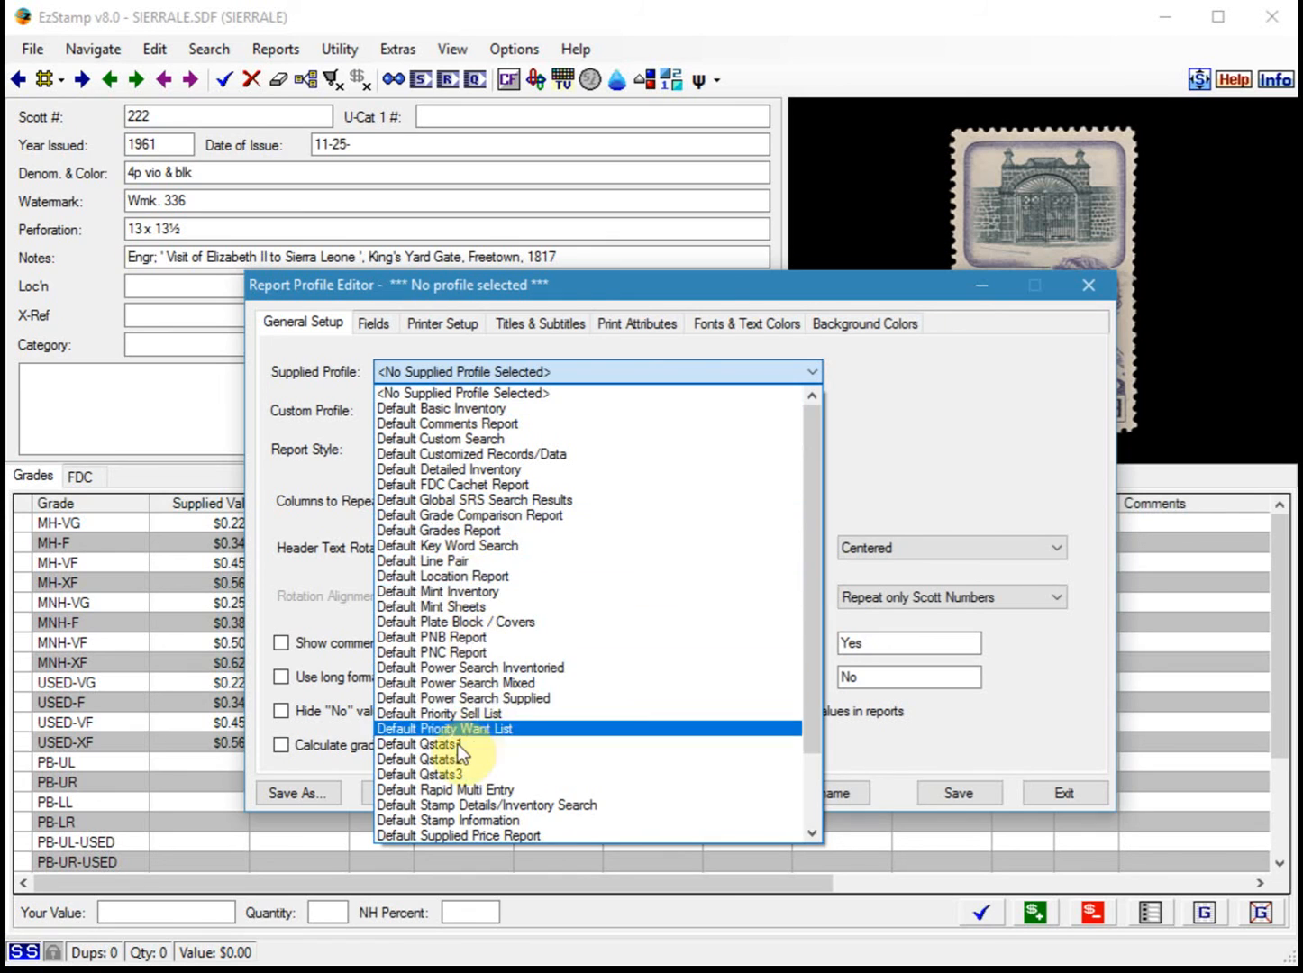
click(421, 743)
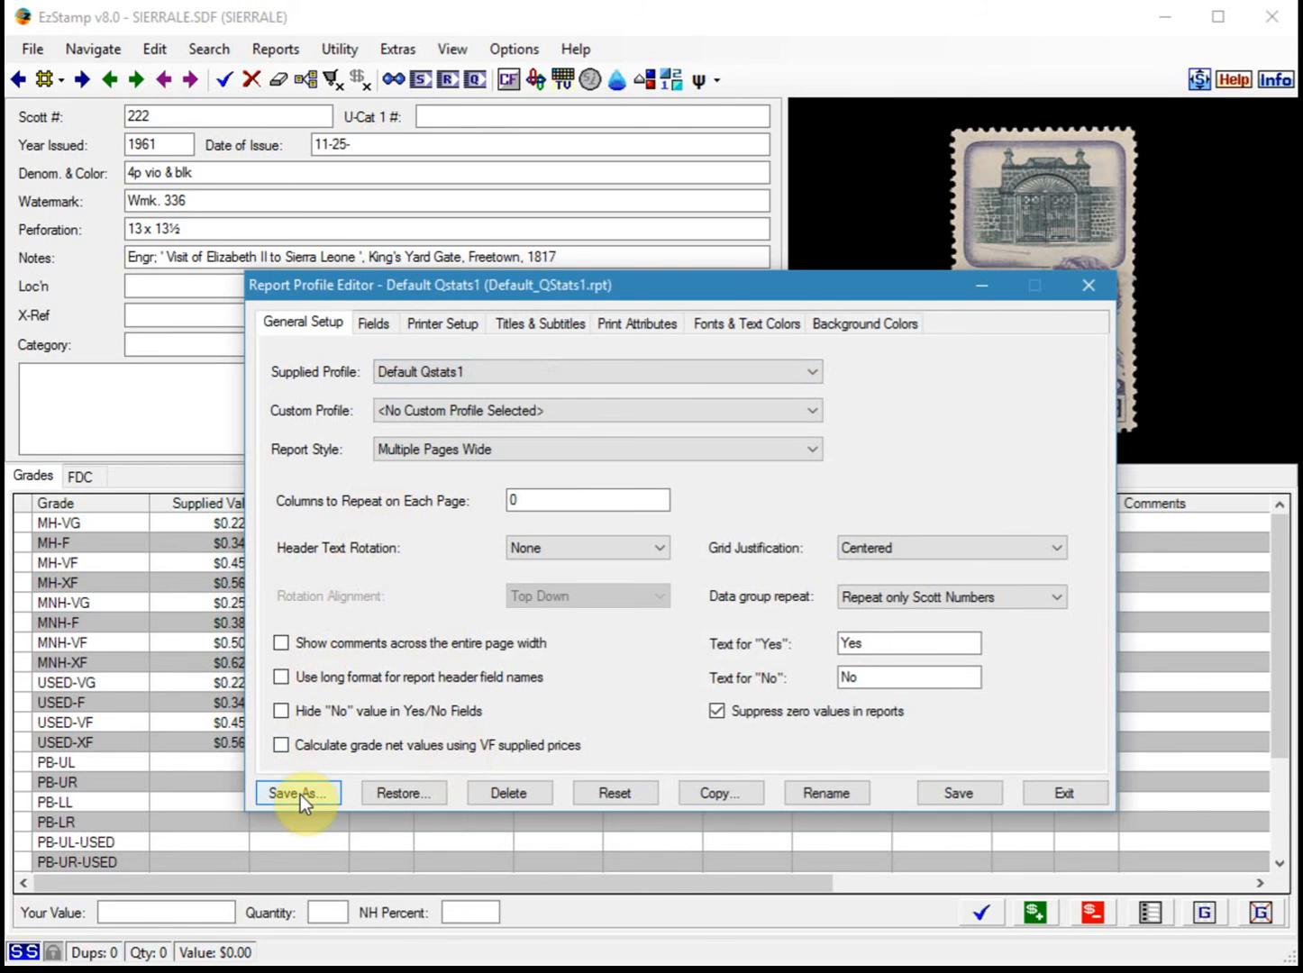
Step: Save Default Qstats1 as My_QStats1+Pics.rpt with description 'My Qstats1 + Pics'
click(297, 793)
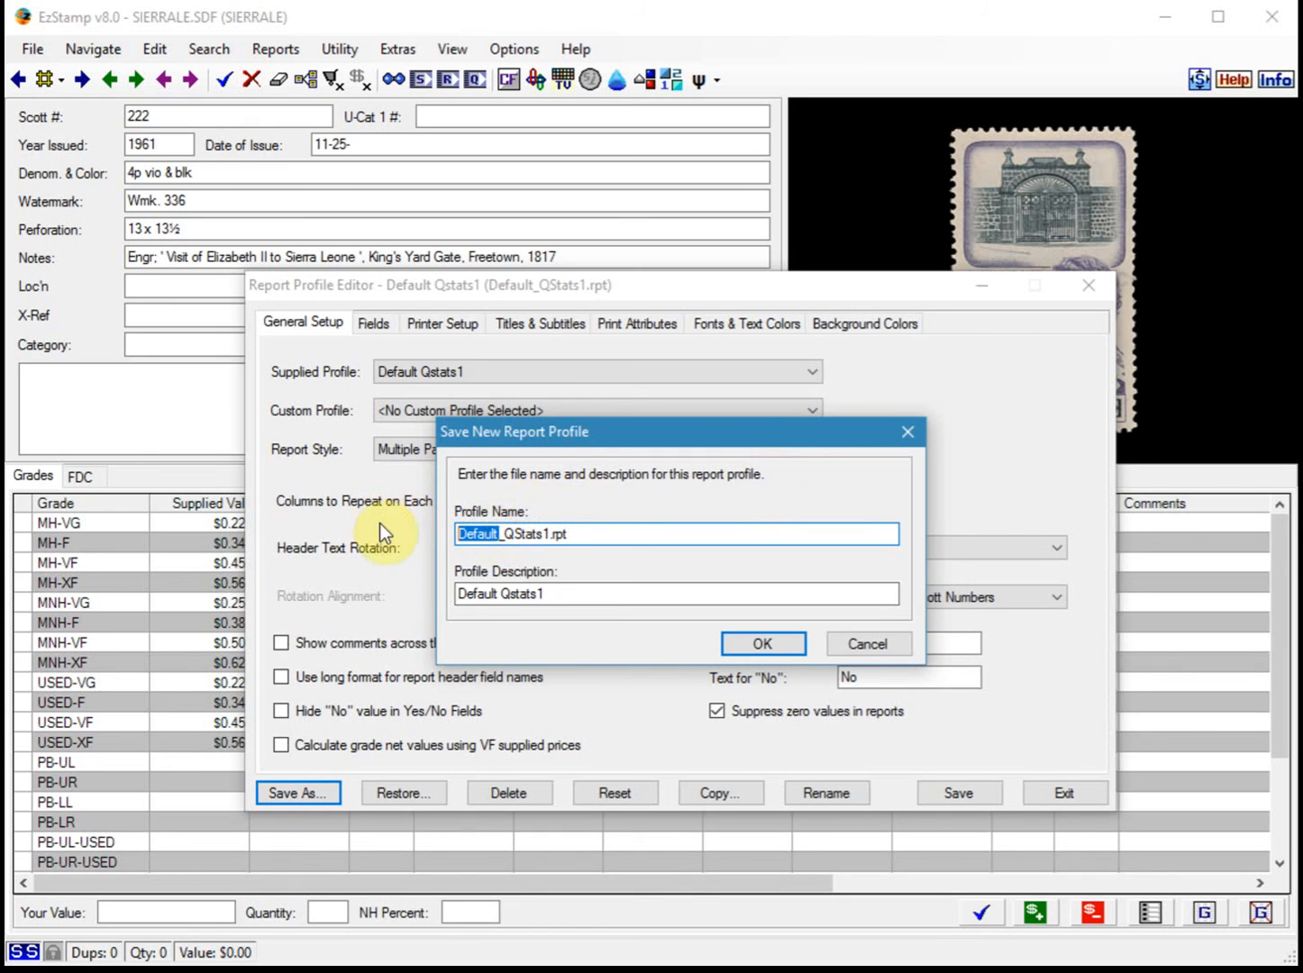
text(My_QStats1.rpt)
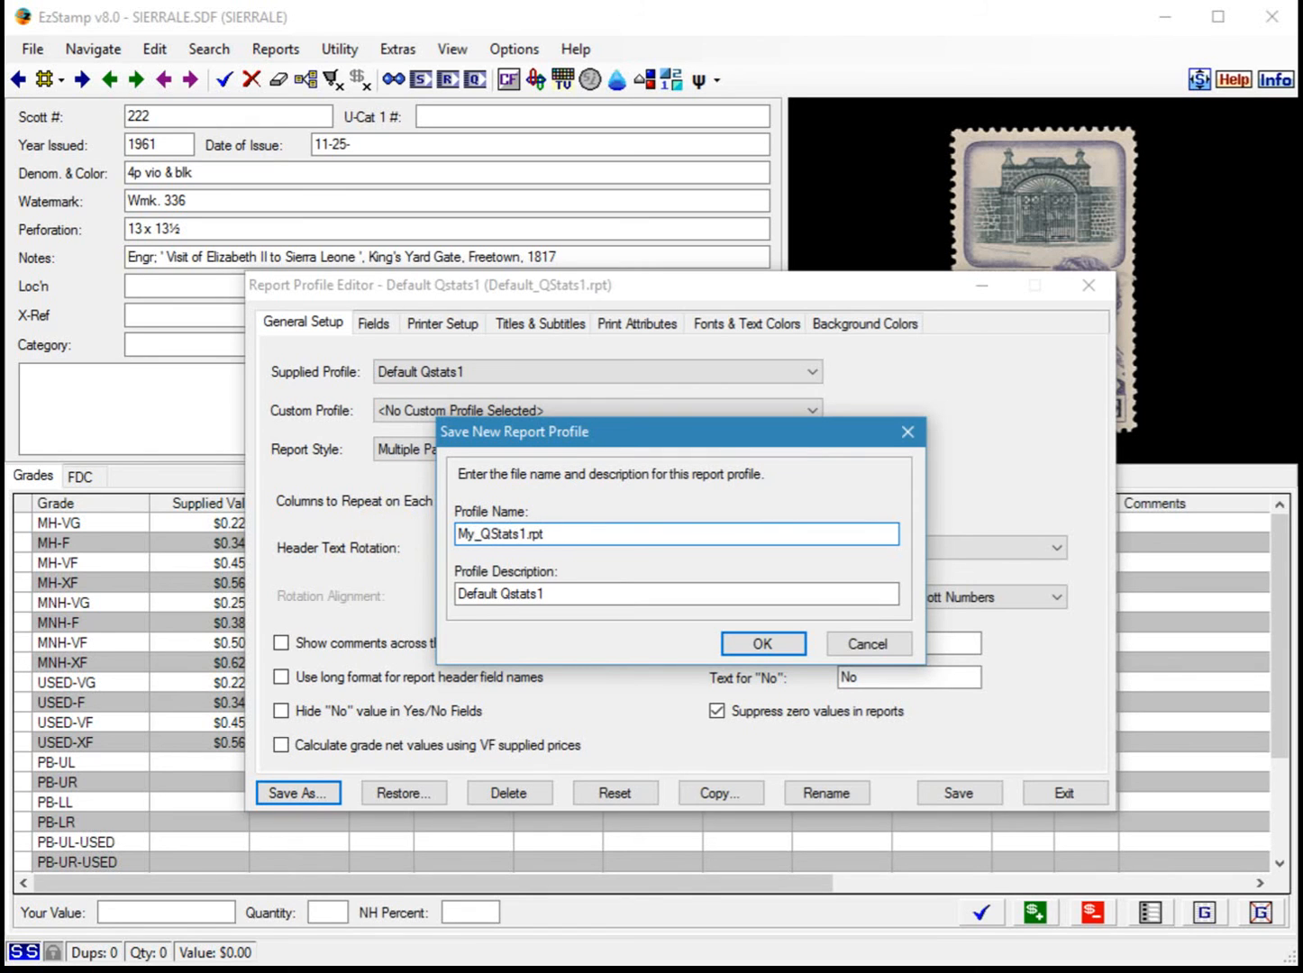
click(523, 533)
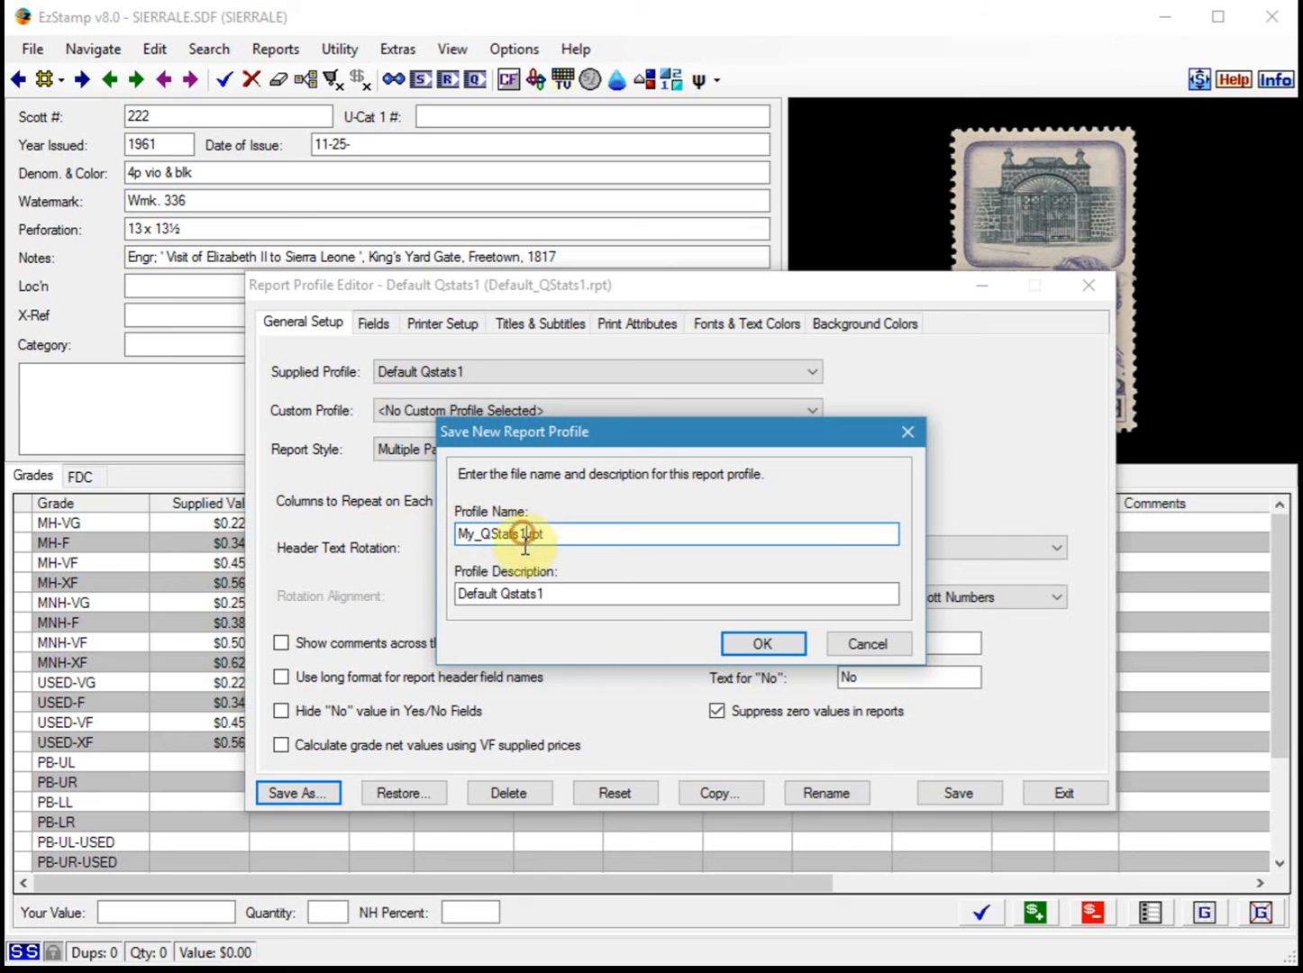
text(+Pics)
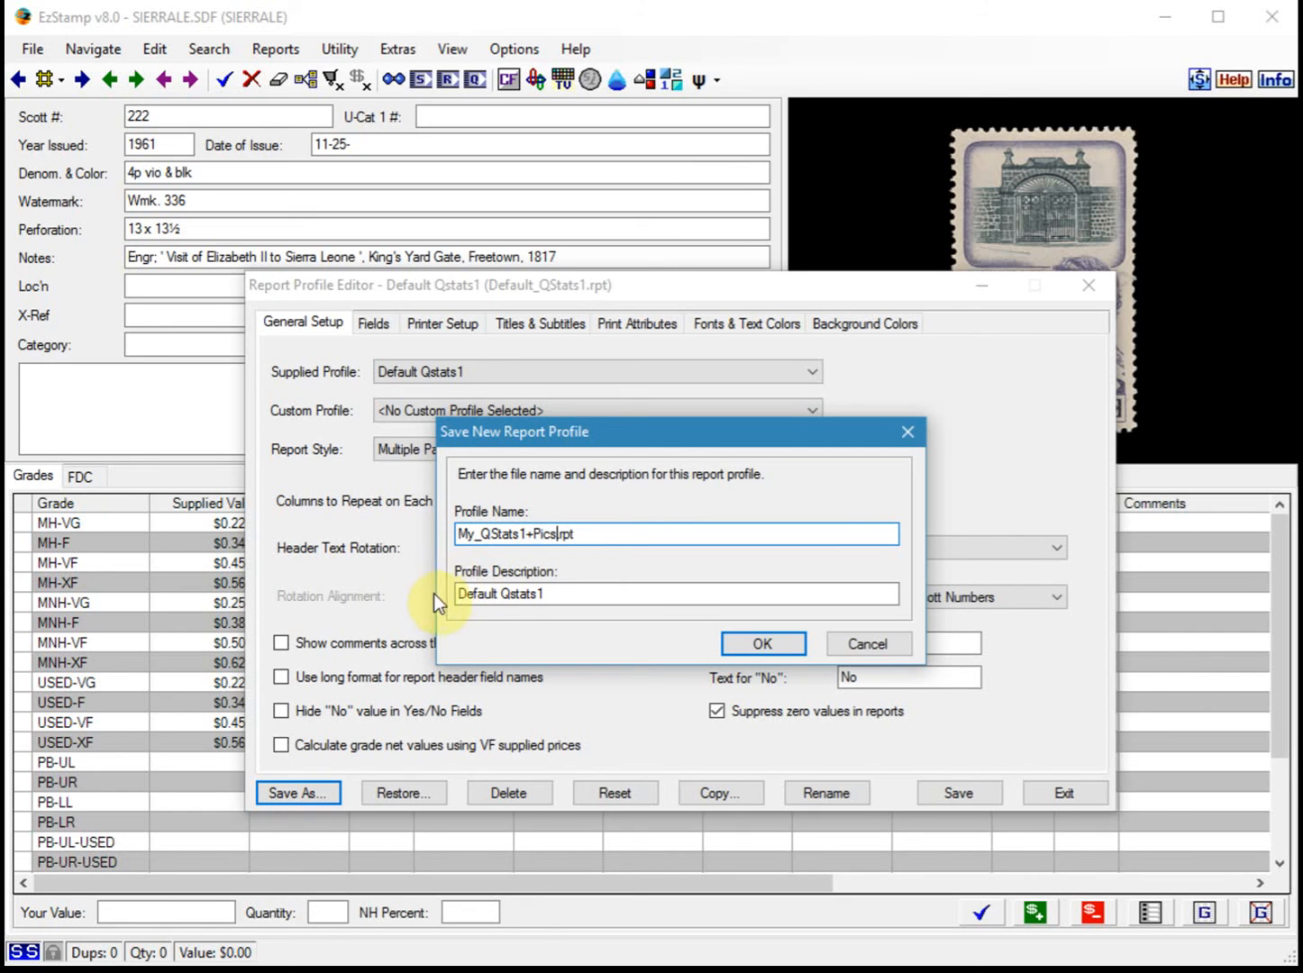
double_click(481, 593)
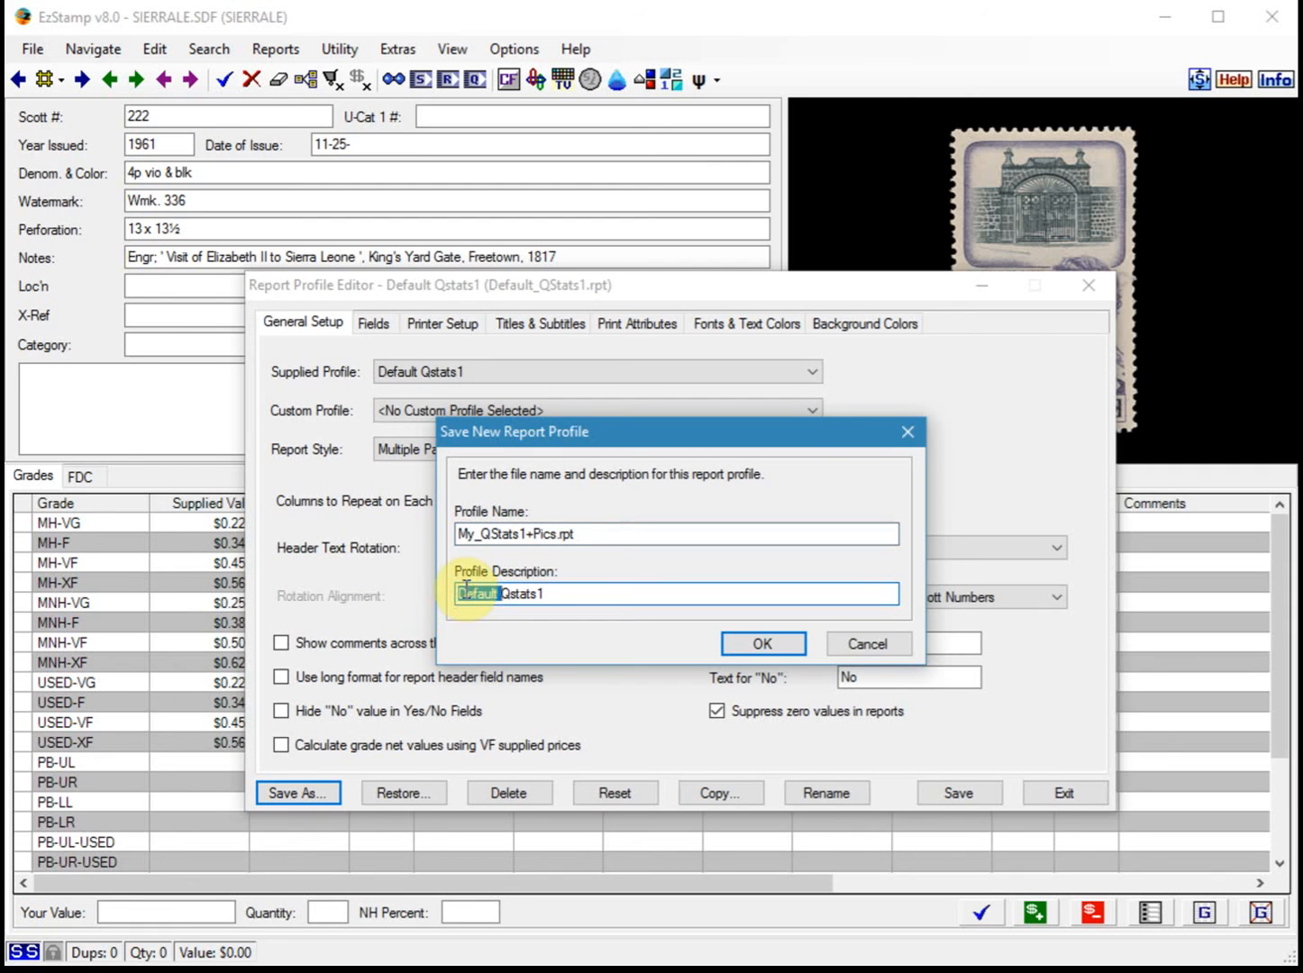
text(My Qstats1)
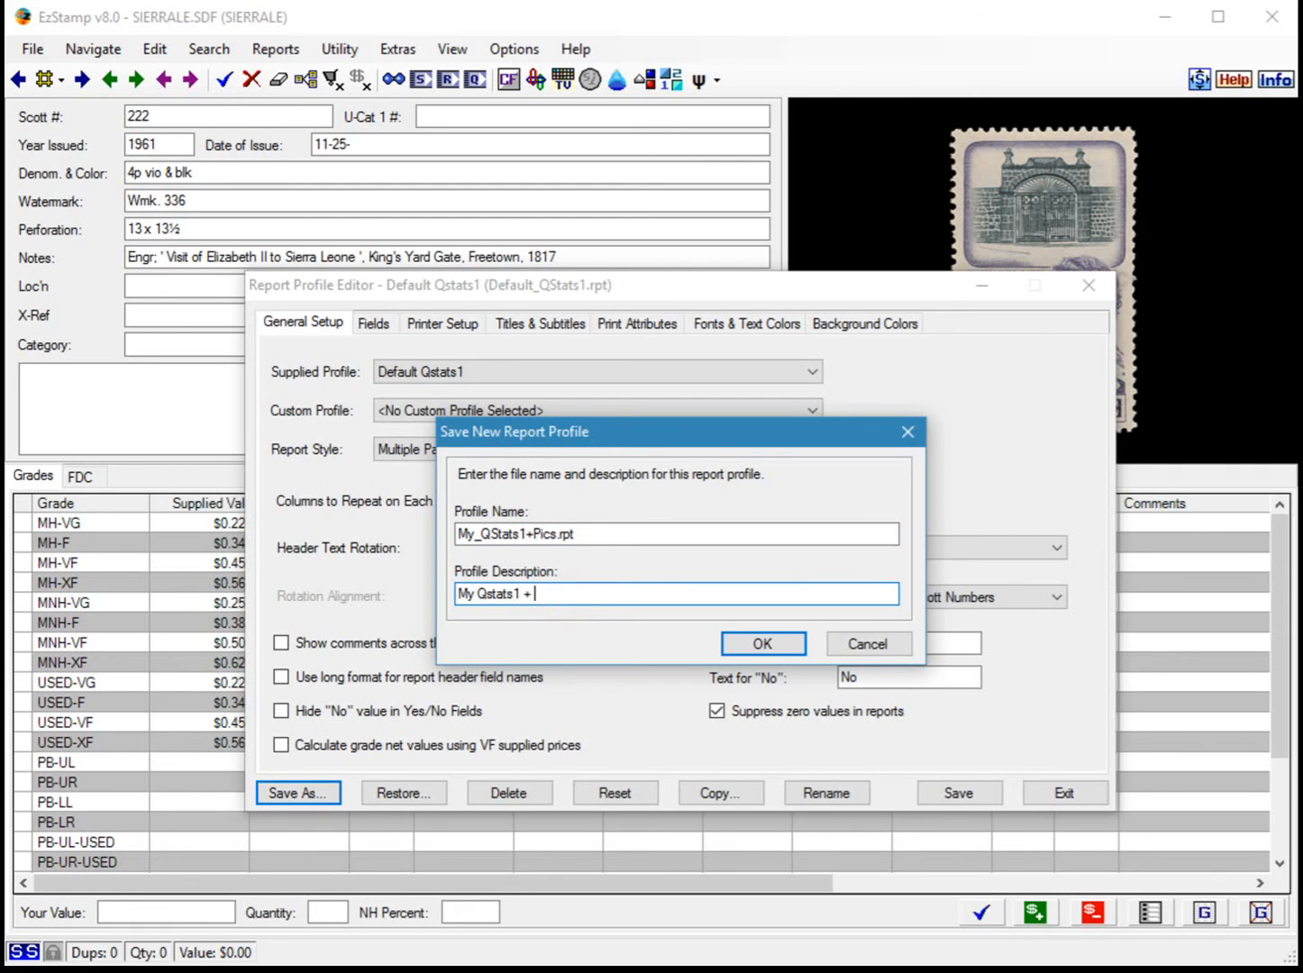
text(Pics)
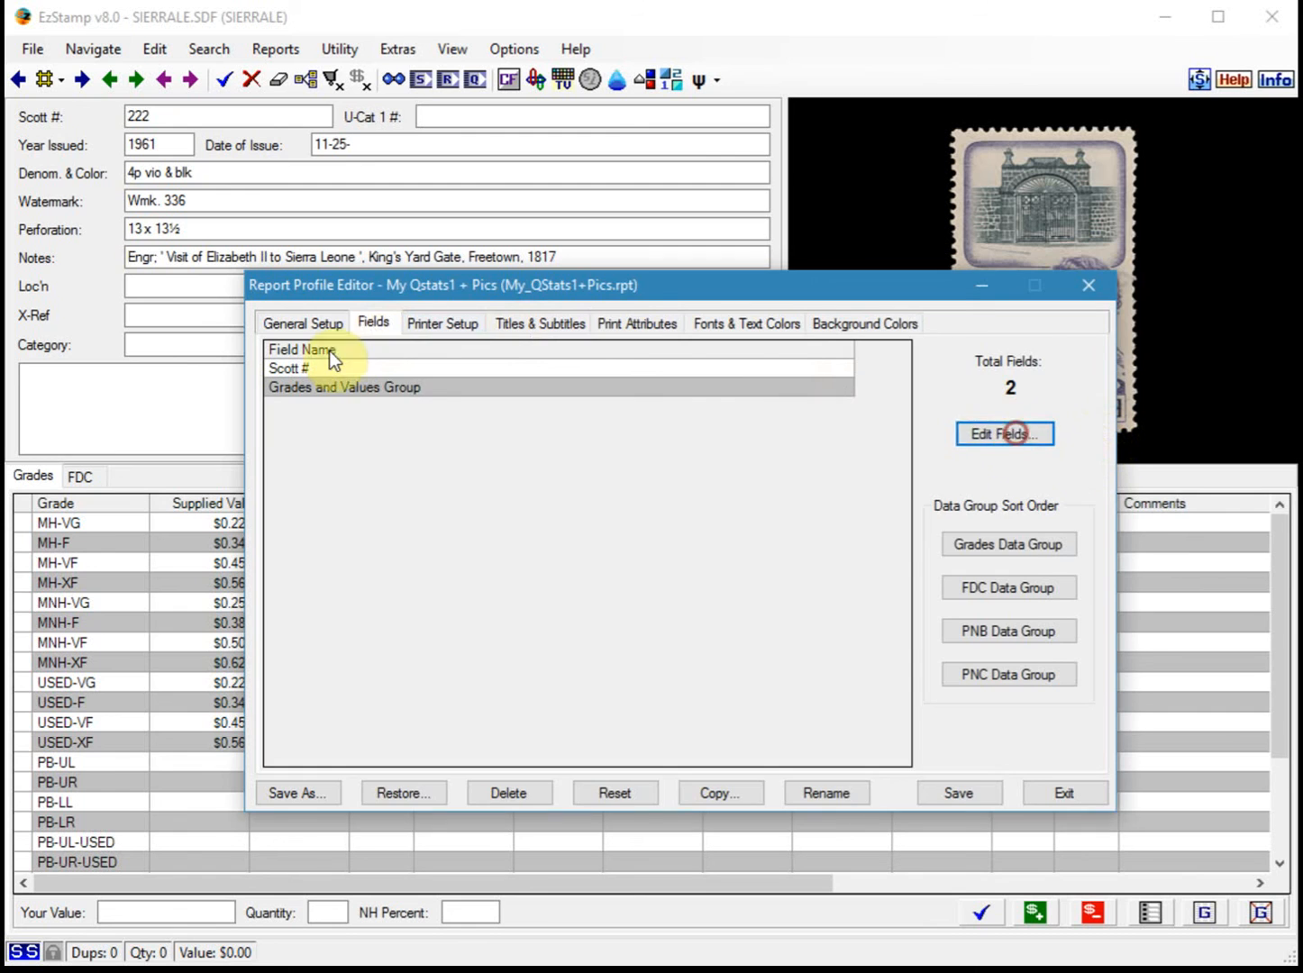
Step: Add Image 1 as the third report field, save, and exit the profile editor
click(1004, 434)
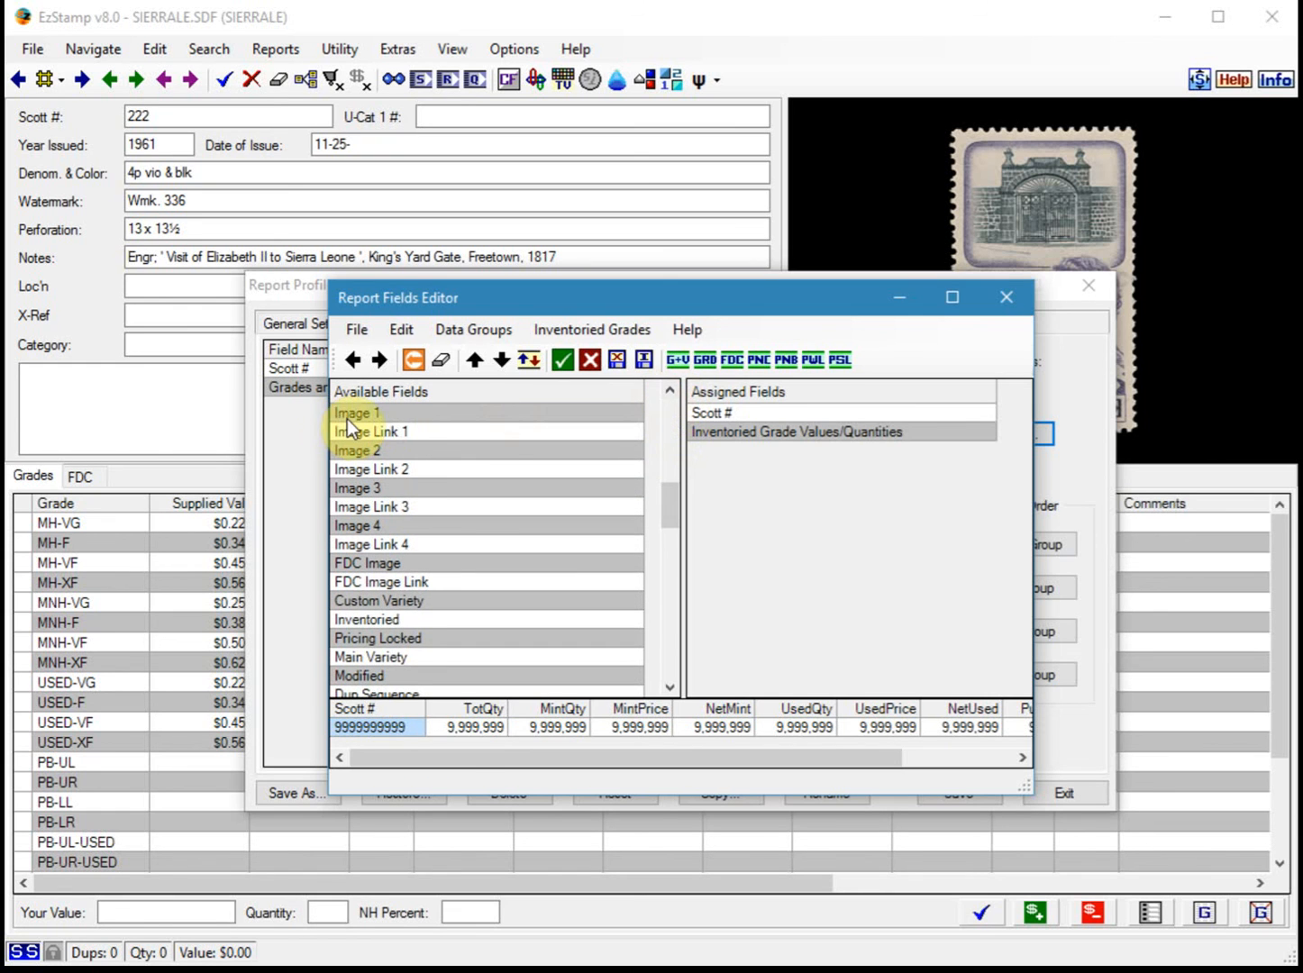
click(561, 361)
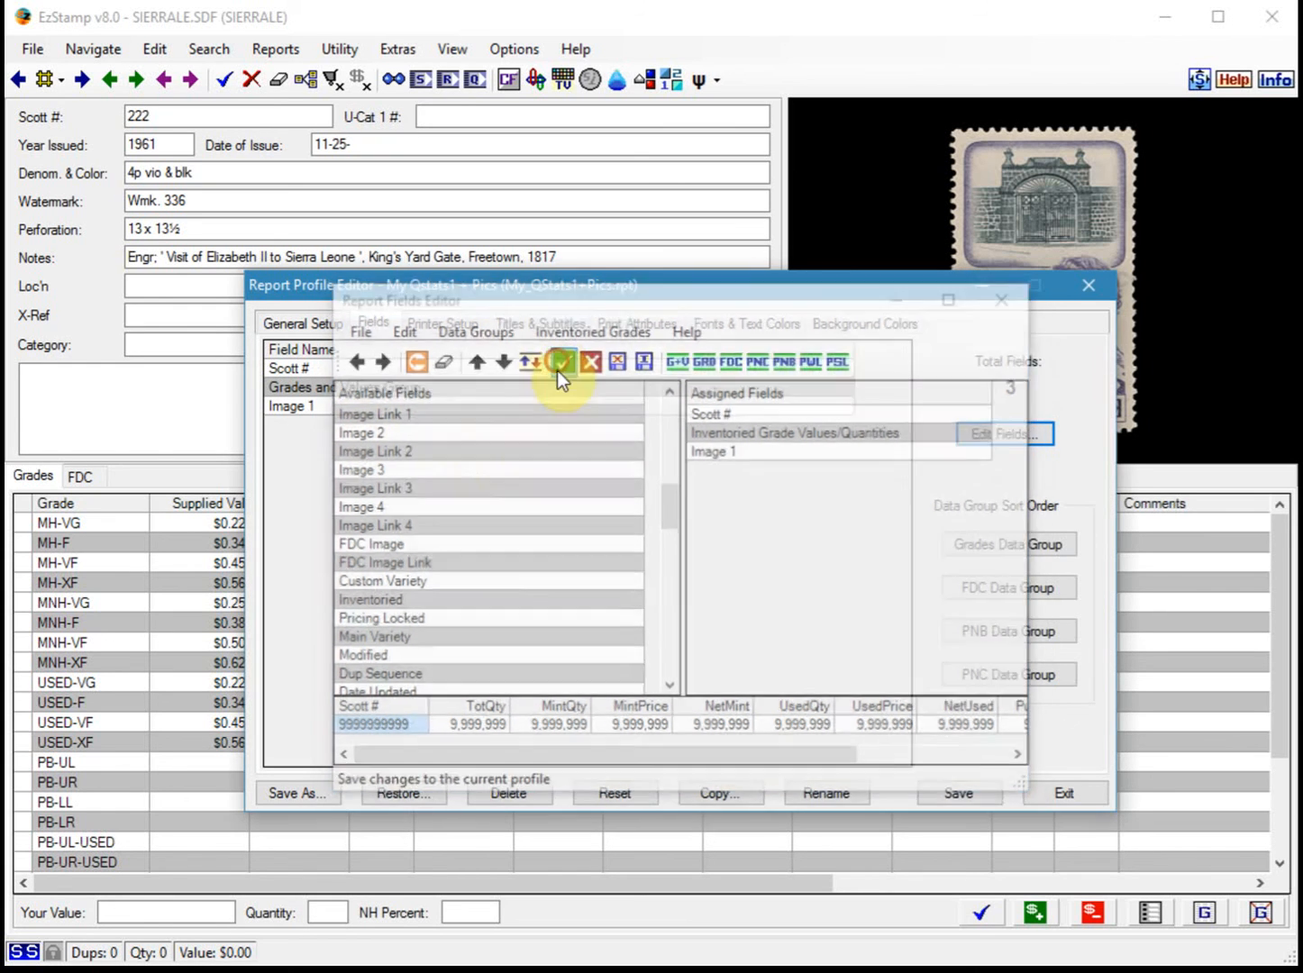
click(561, 361)
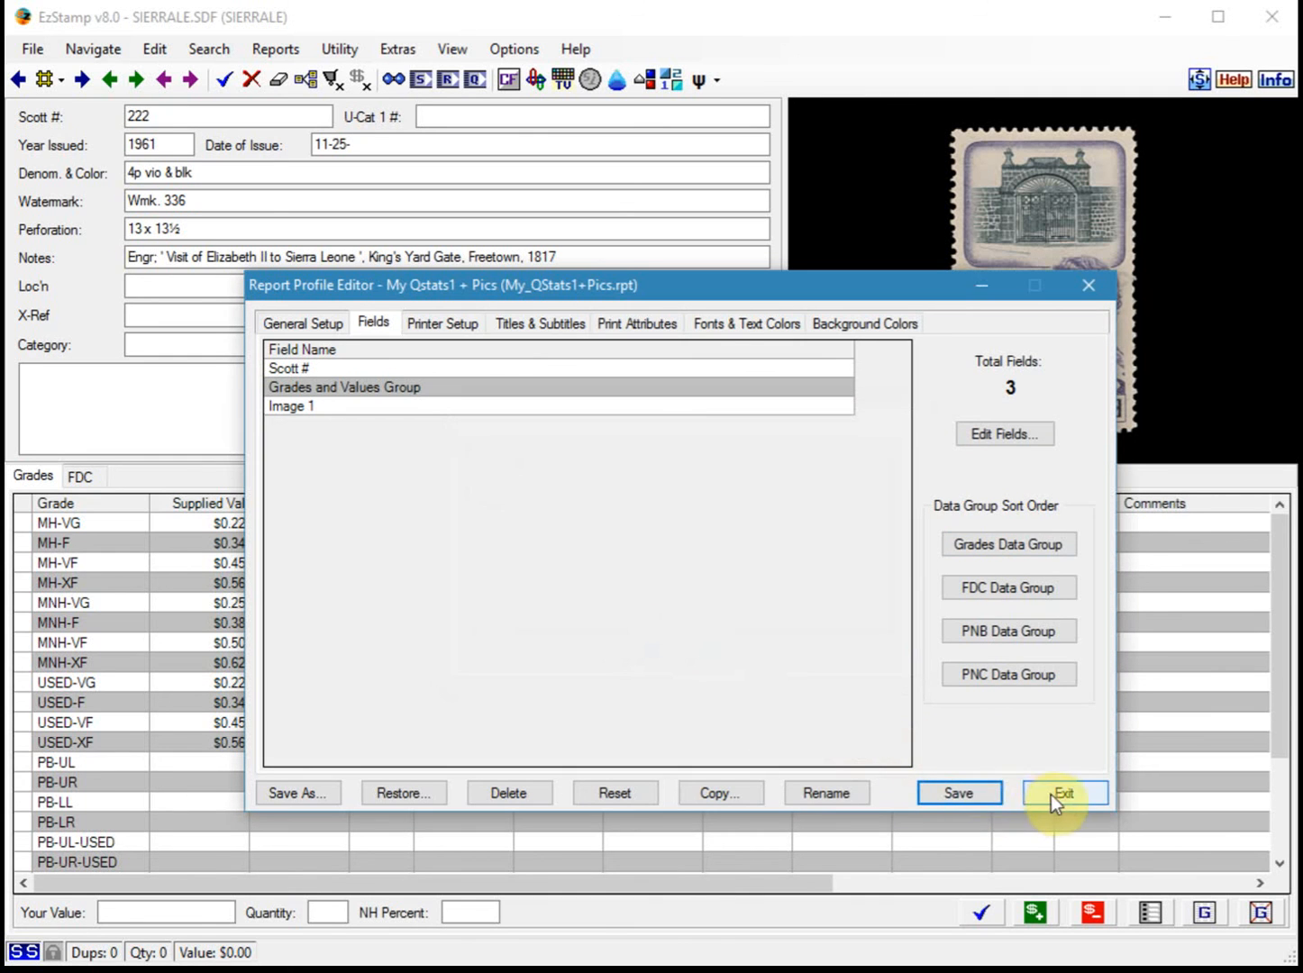
click(1064, 793)
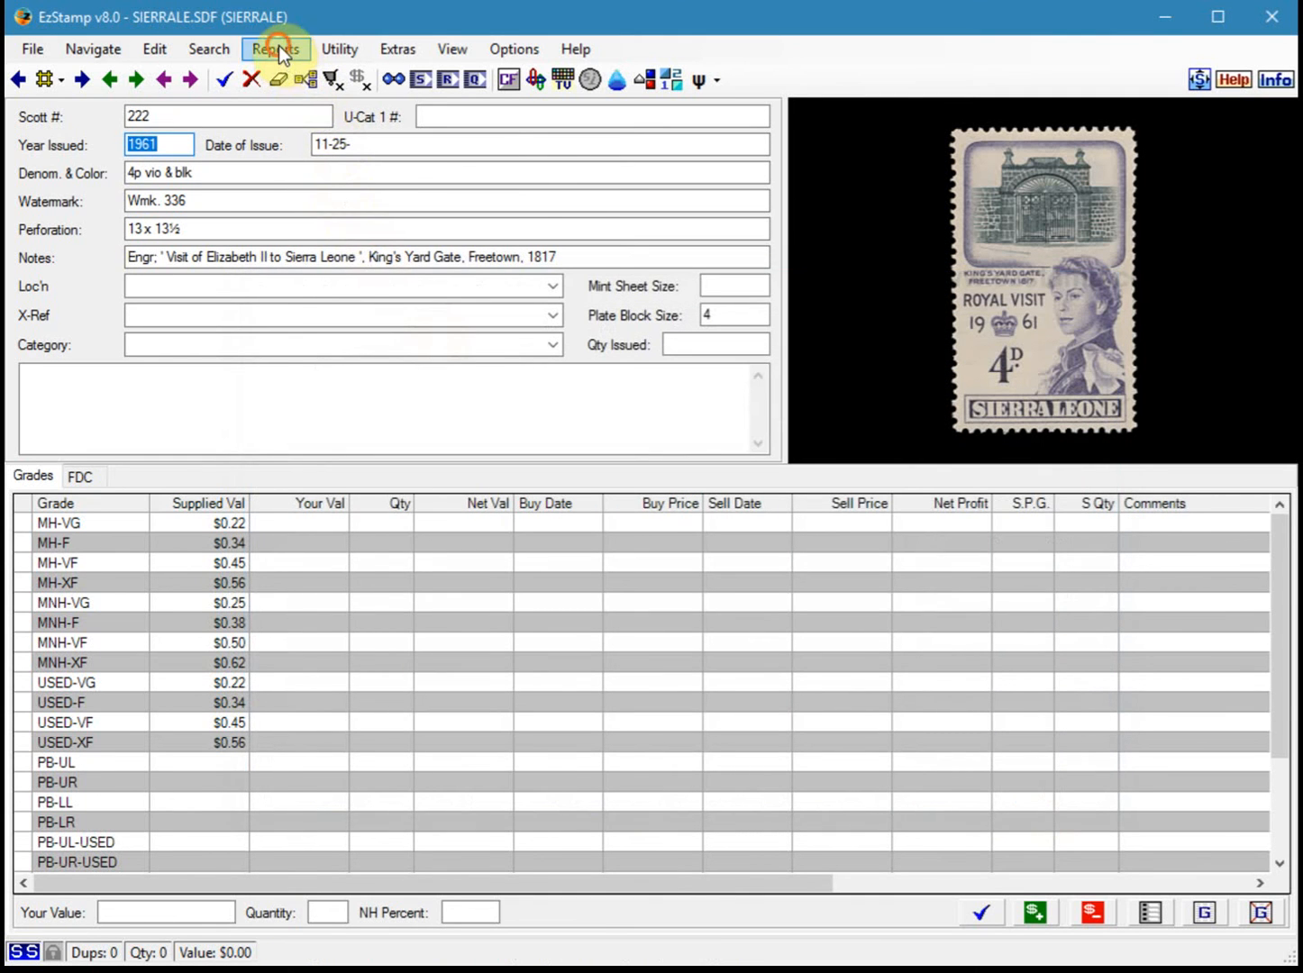
Step: Run a Quick Stats 1 report search with the My Qstats1 + Pics profile
click(275, 48)
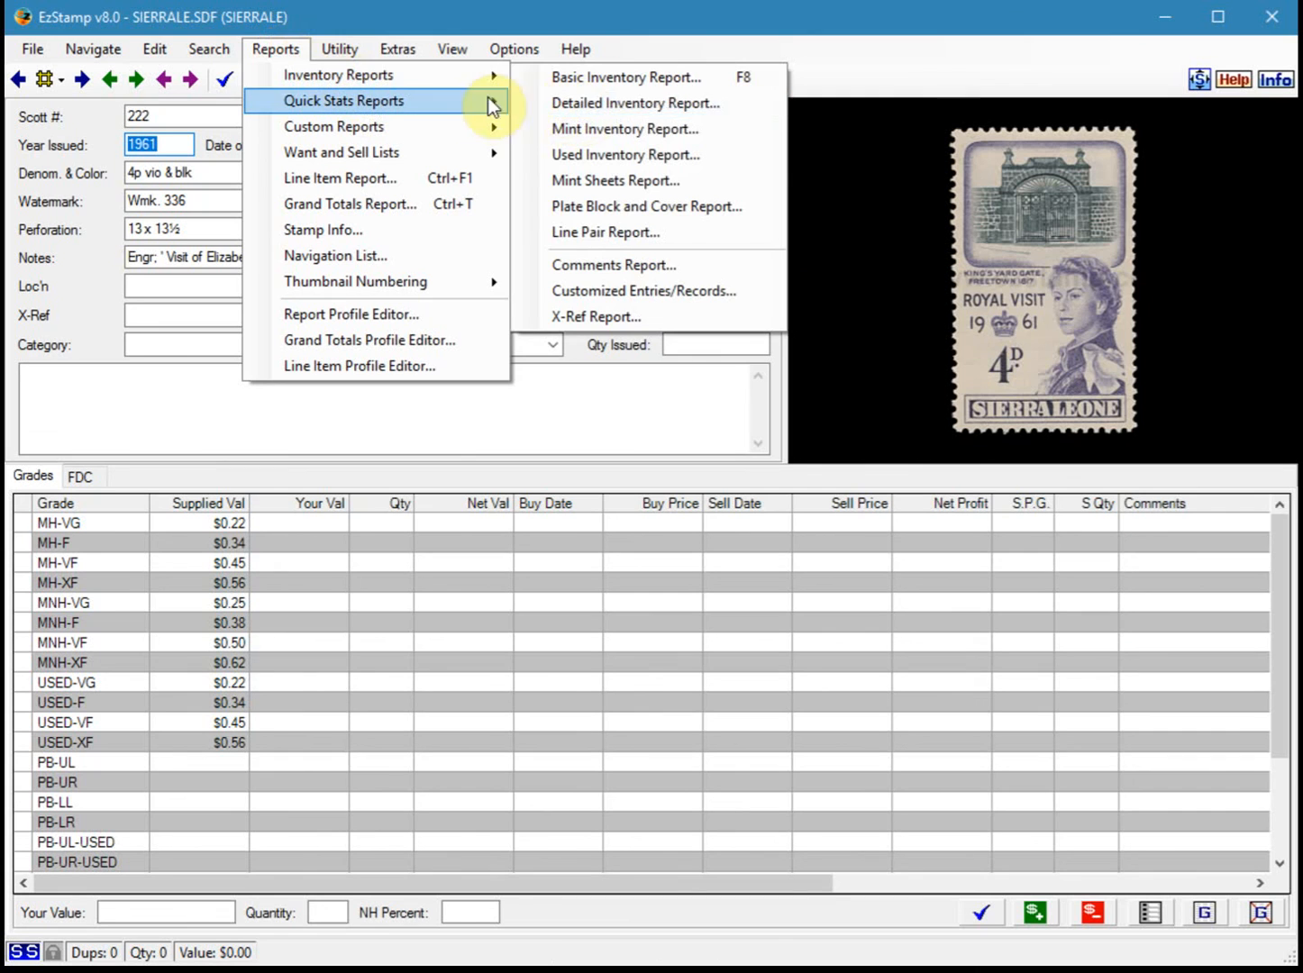
click(343, 100)
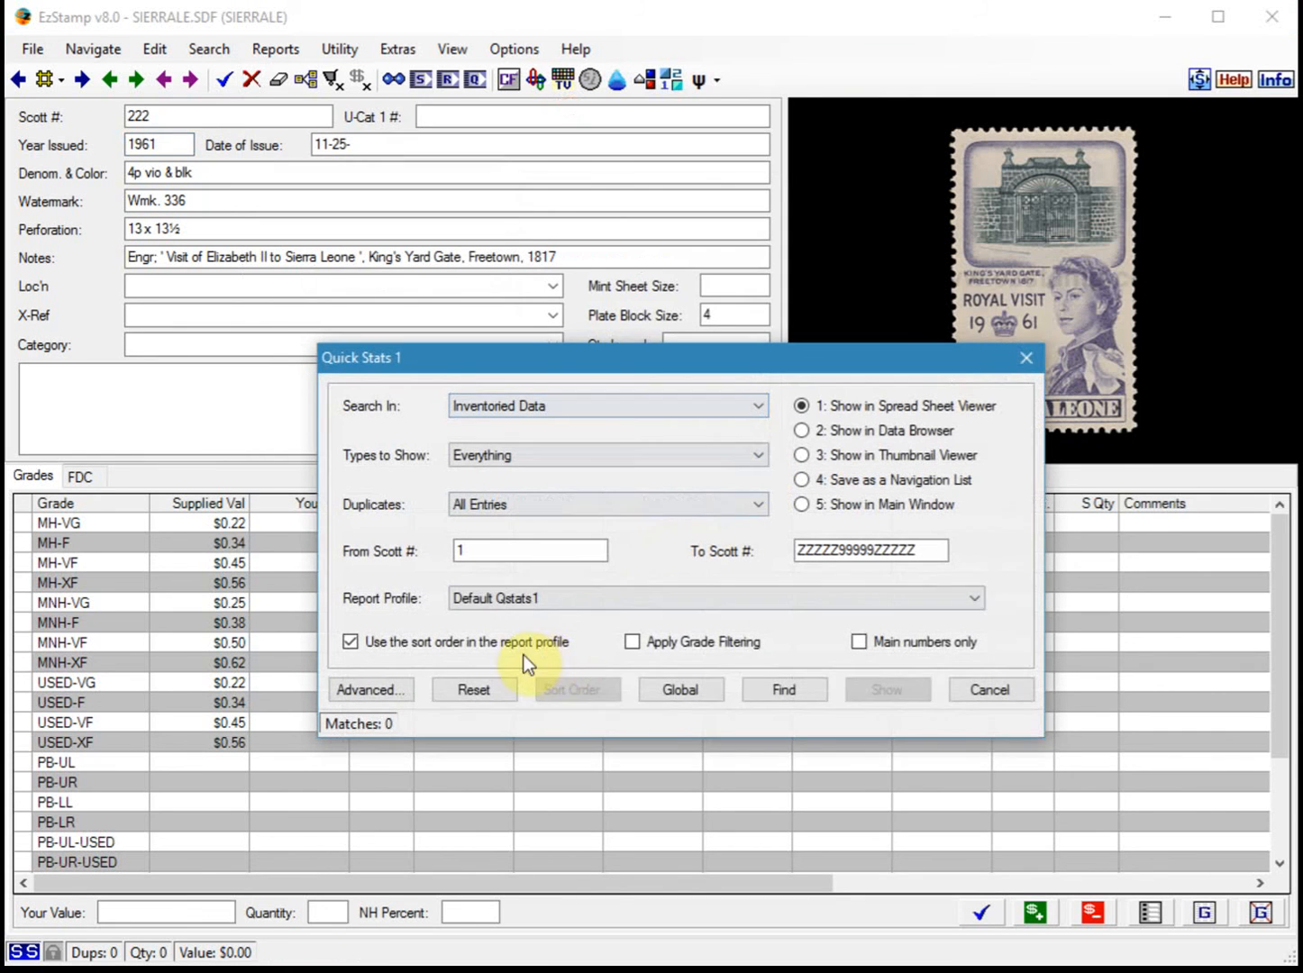
click(974, 598)
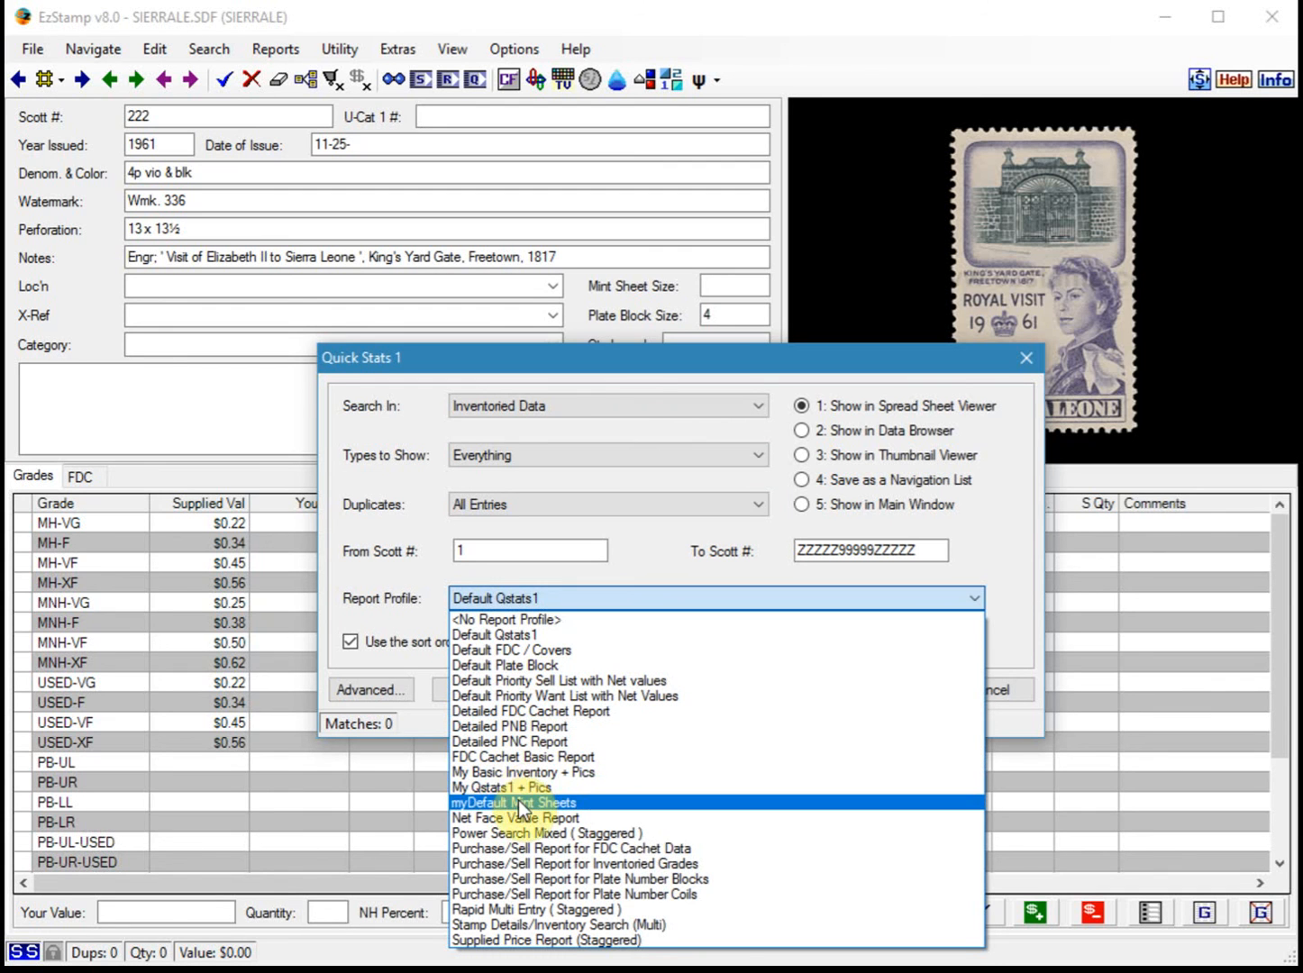
click(501, 787)
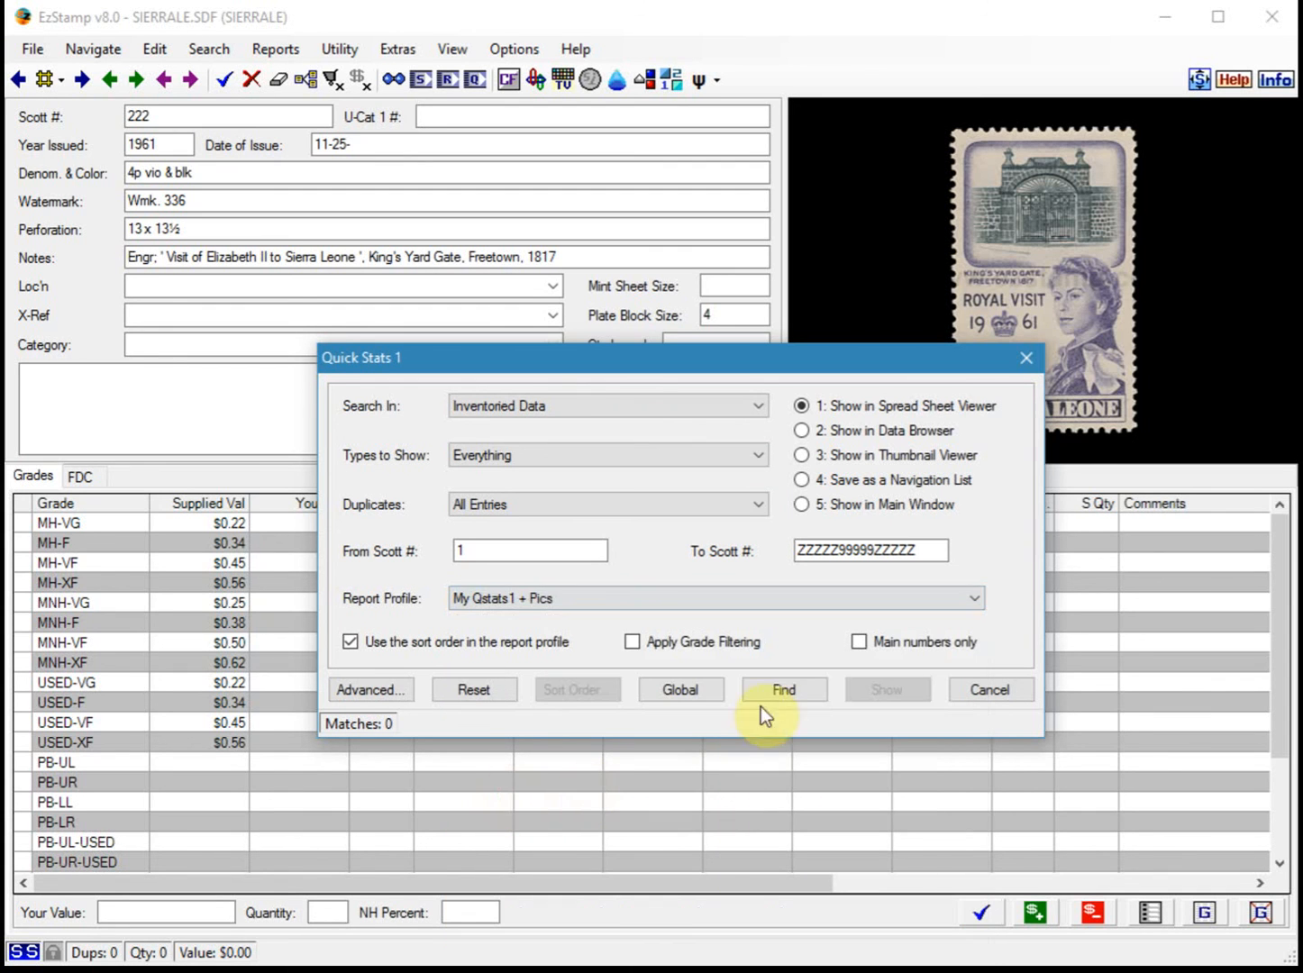
click(782, 689)
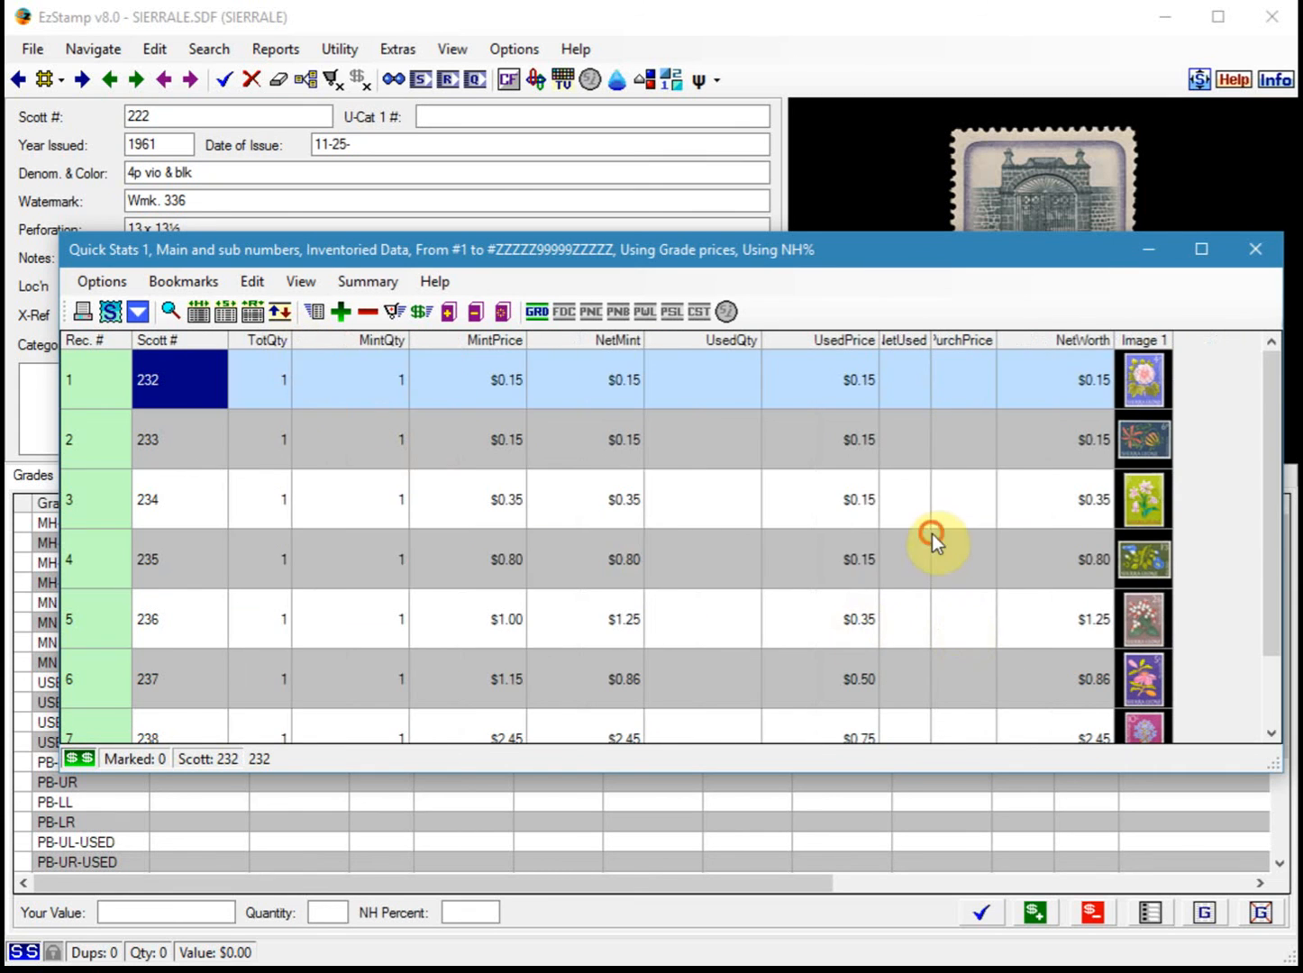
Step: Select the Scott 235 record to inspect its Image 1 thumbnail in the spreadsheet
click(937, 558)
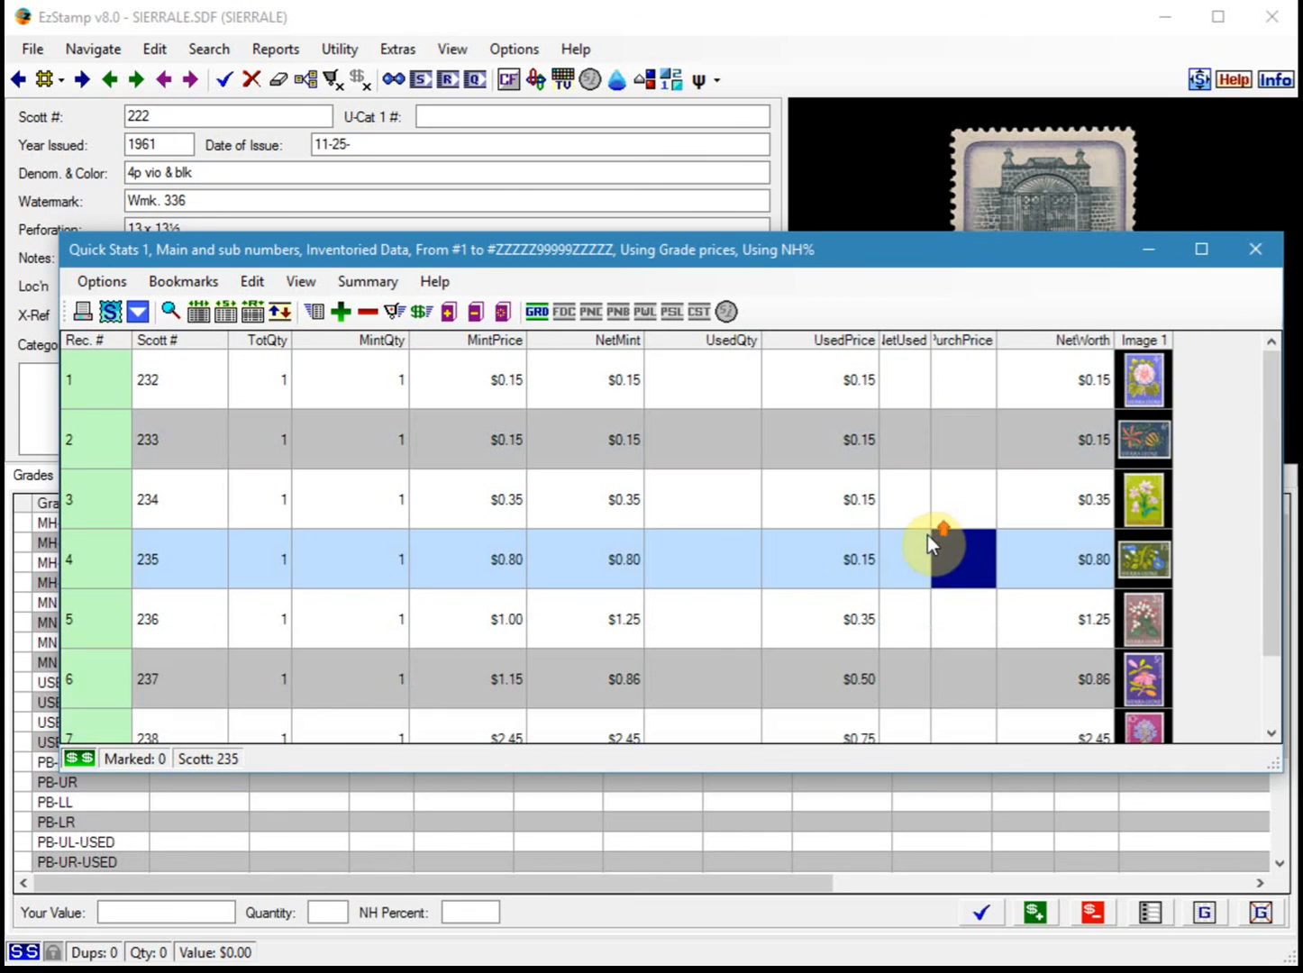